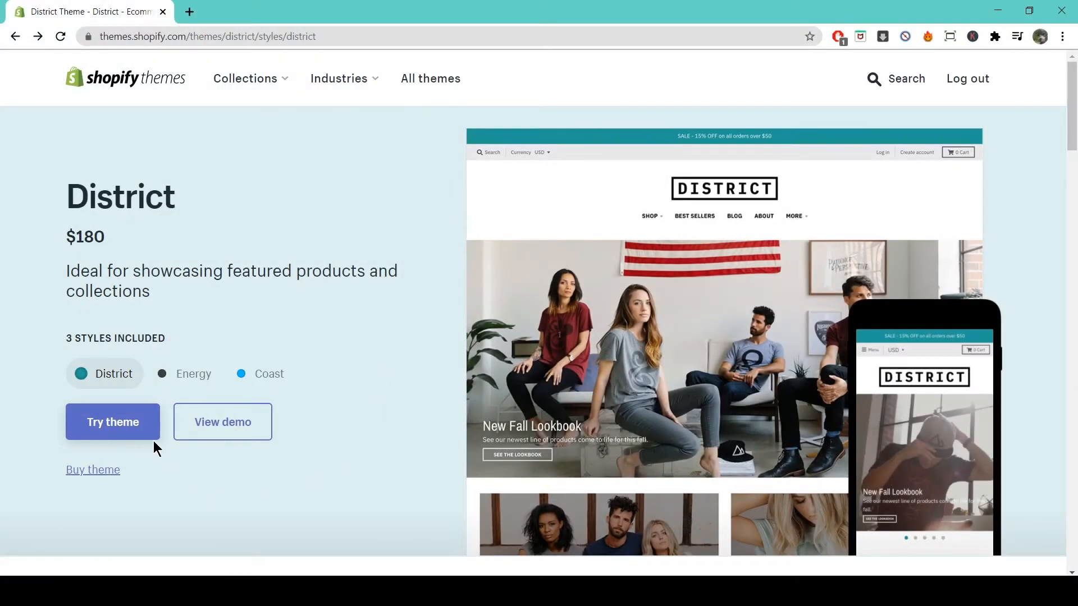
- Try the District theme so its demo home page loads in the store preview
{"action": "left_click", "coordinate": [112, 422]}
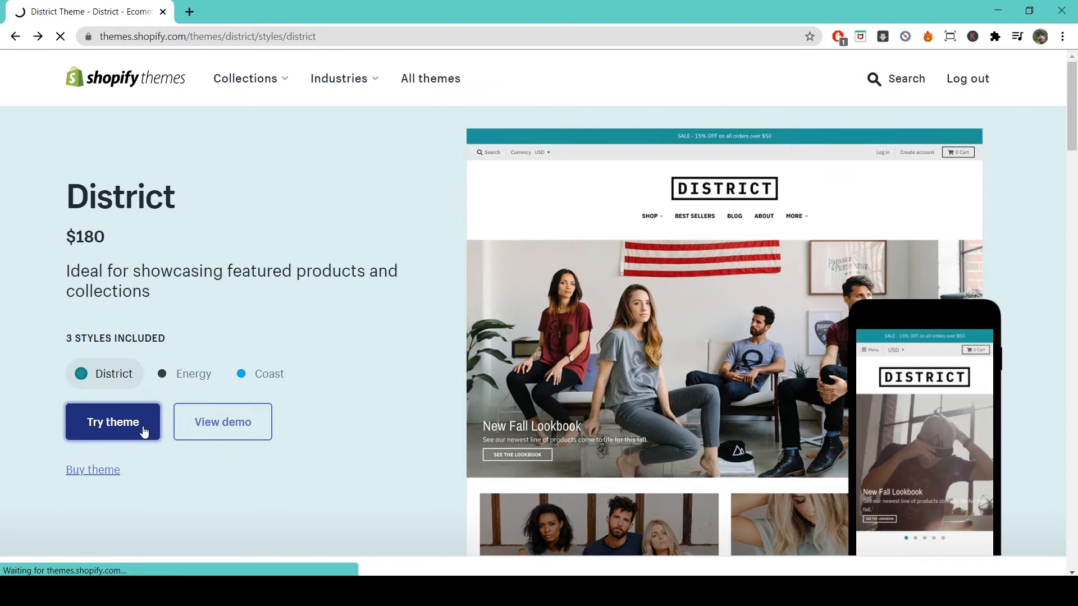
{"action": "left_click", "coordinate": [113, 422]}
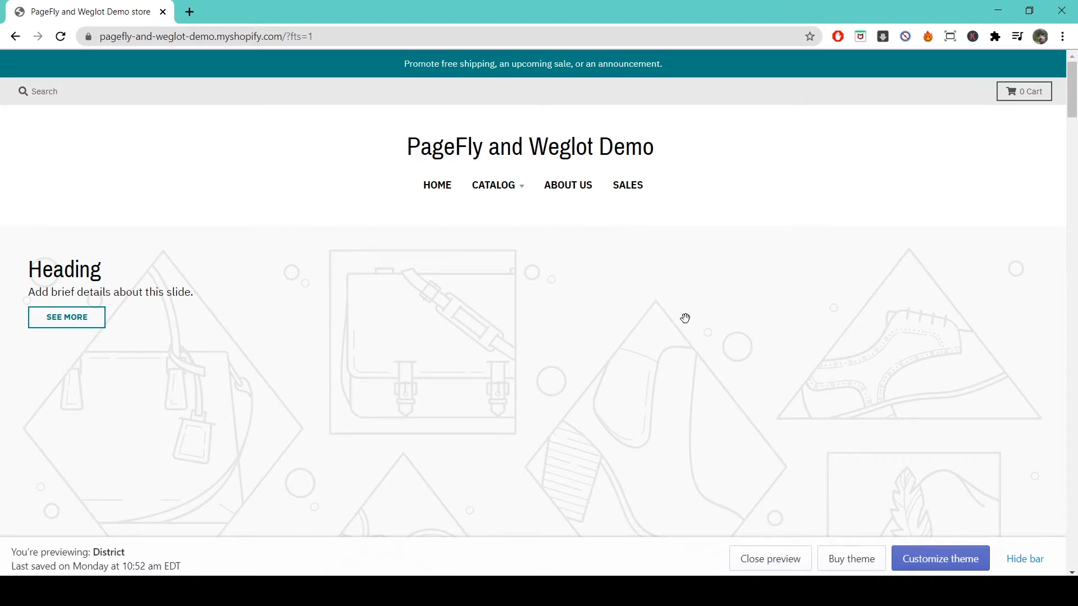
{"action": "mouse_move", "coordinate": [933, 566]}
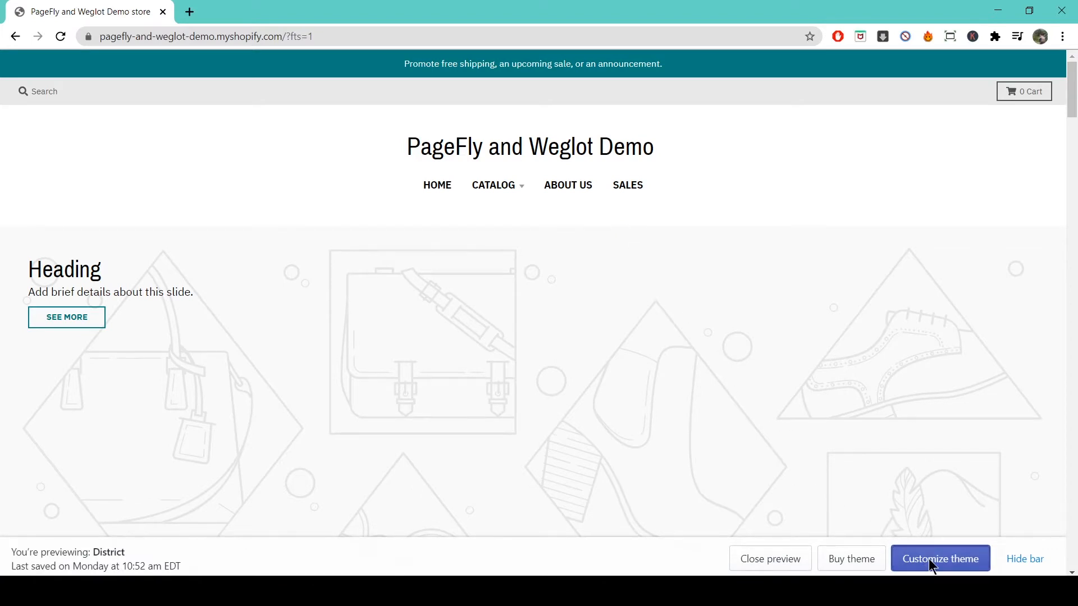
- Bring the previewed District theme into the theme editor with its home page sections listed
{"action": "left_click", "coordinate": [941, 559]}
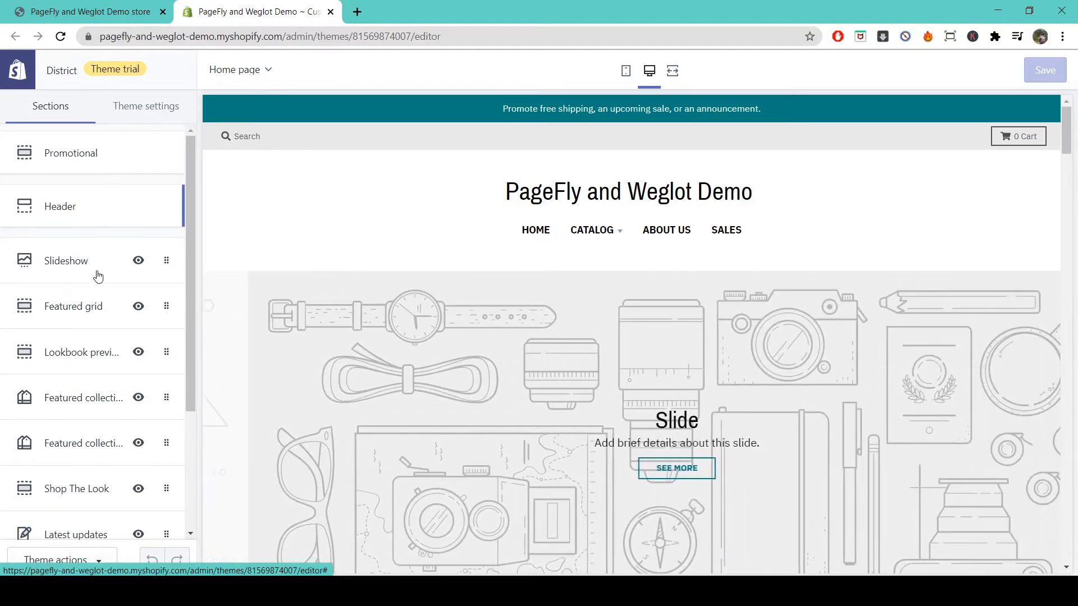
- Set the home page slideshow to change slides every 6 seconds instead of 4
{"action": "left_click", "coordinate": [65, 260]}
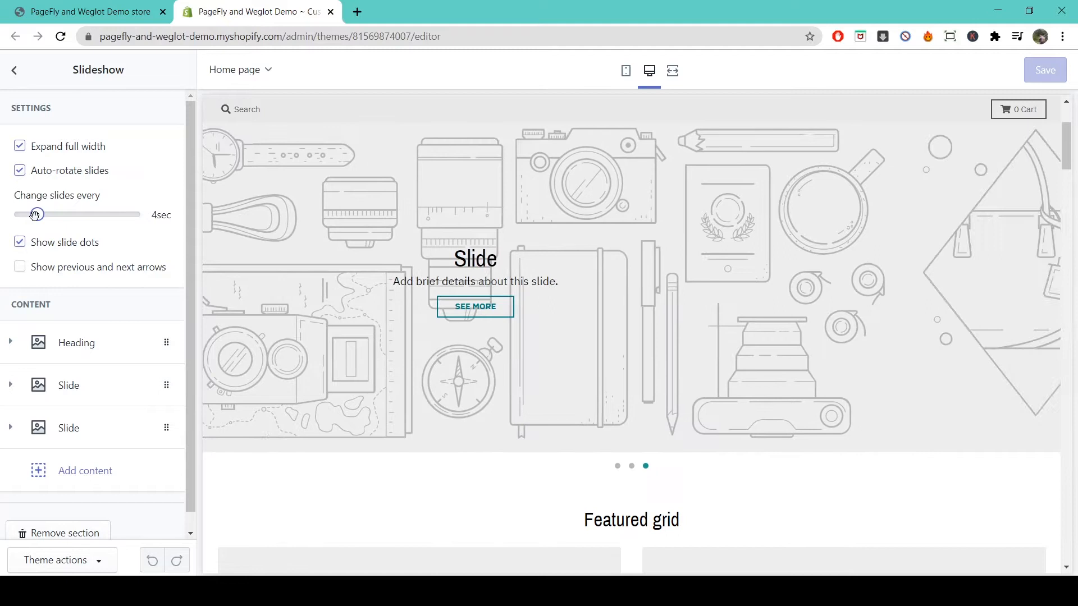
{"action": "left_click_drag", "start_coordinate": [35, 215], "coordinate": [69, 214]}
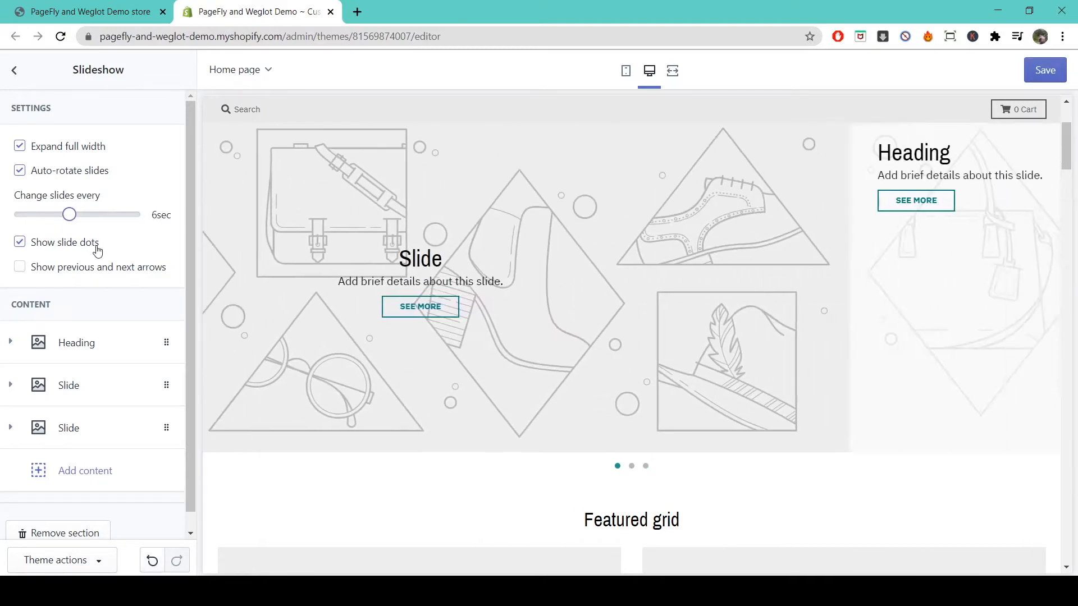
- Rename the first slide's heading to 'My store'
{"action": "left_click", "coordinate": [76, 344]}
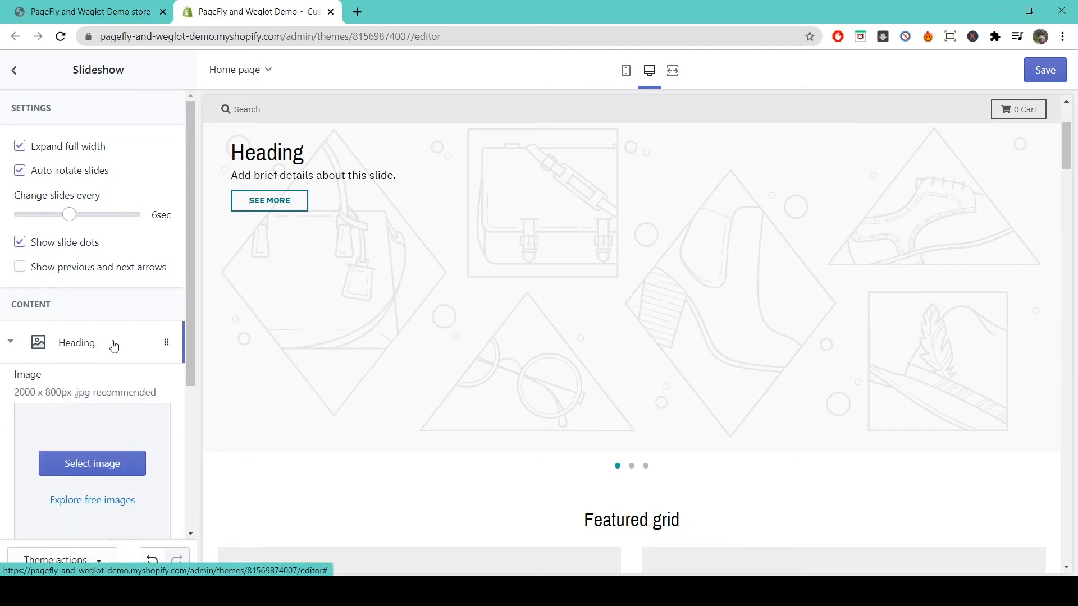
{"action": "scroll", "scroll_direction": "down", "scroll_amount": 3}
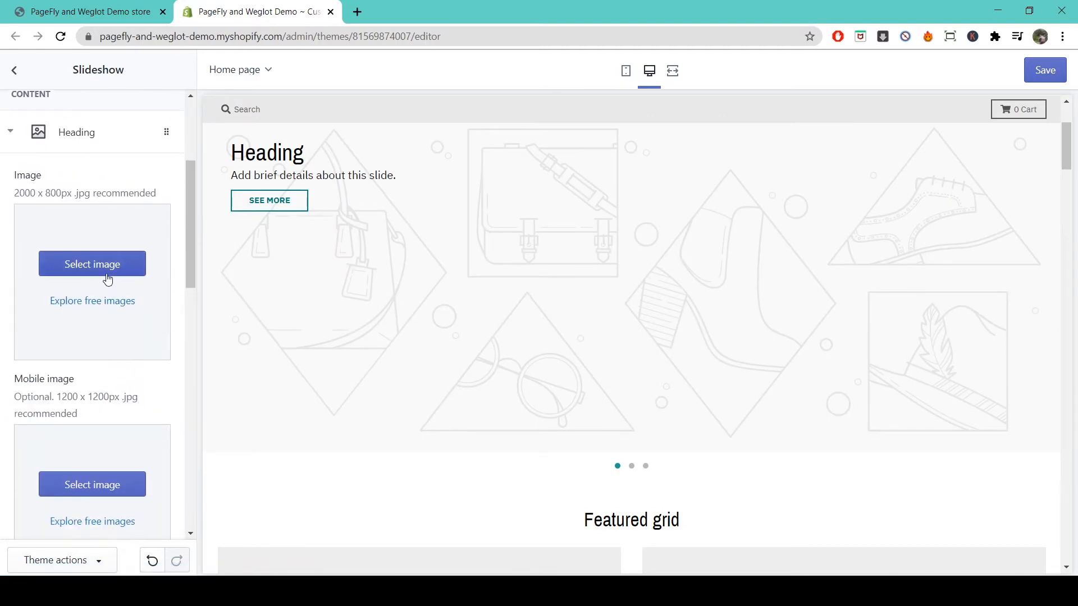
{"action": "scroll", "scroll_direction": "down", "scroll_amount": 3}
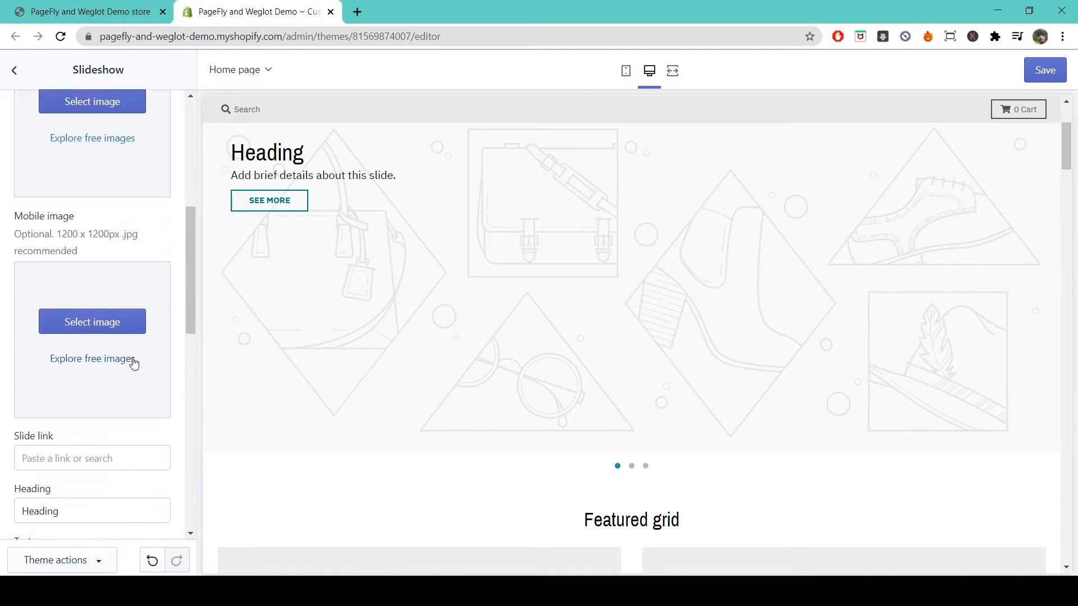
{"action": "scroll", "scroll_direction": "down", "scroll_amount": 3}
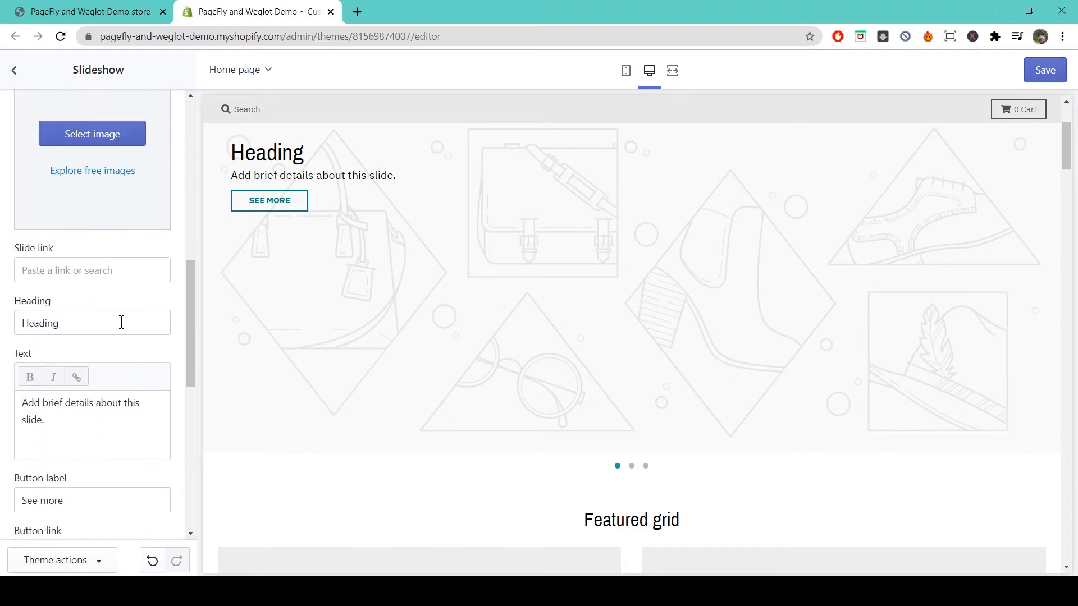
{"action": "double_click", "coordinate": [40, 323]}
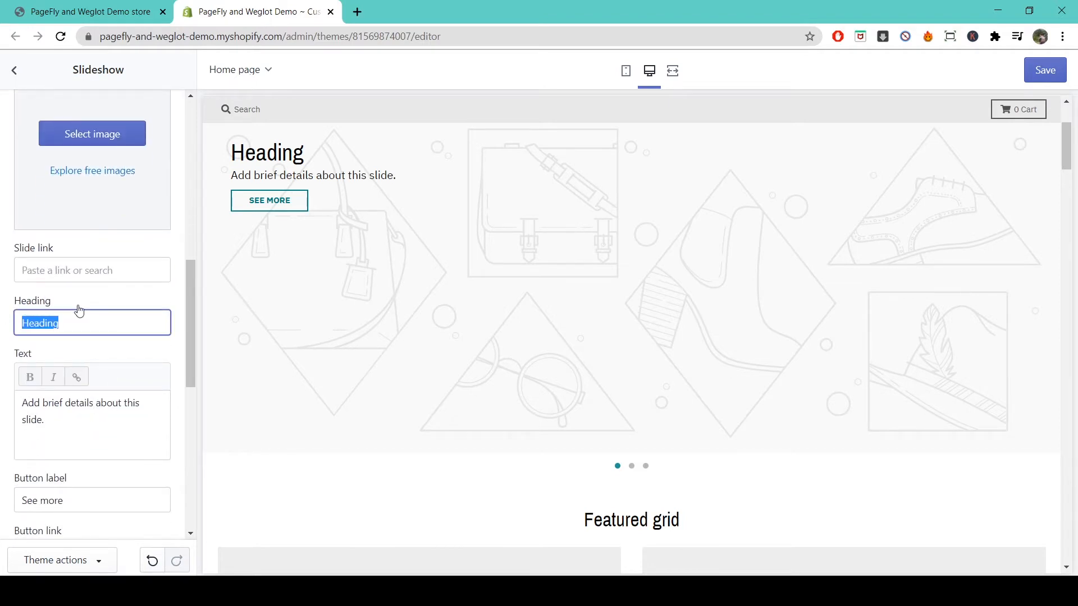
{"action": "type", "text": "My store"}
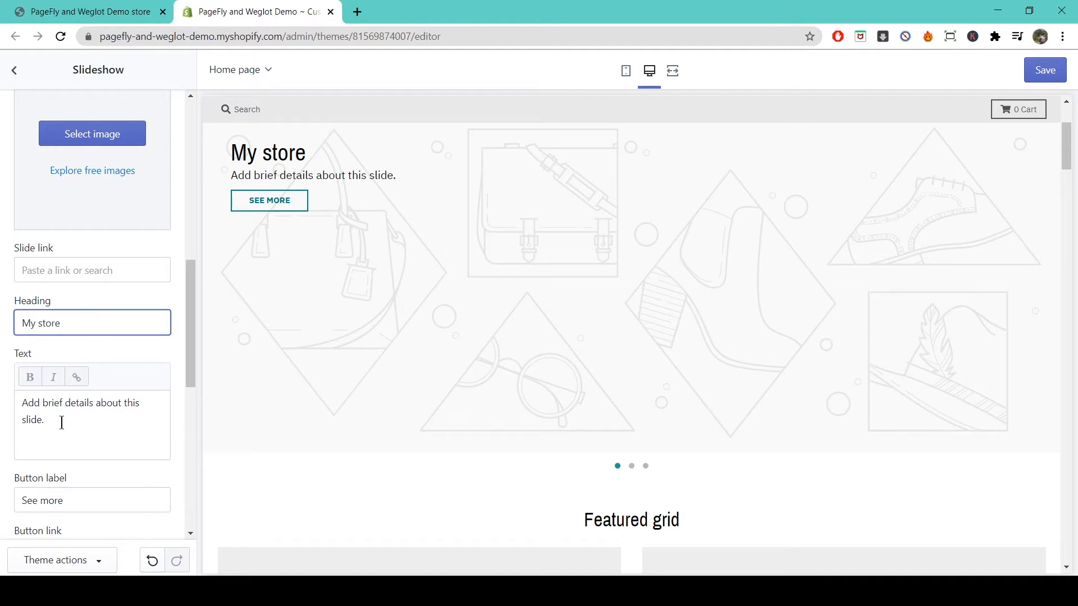
{"action": "triple_click", "coordinate": [81, 411]}
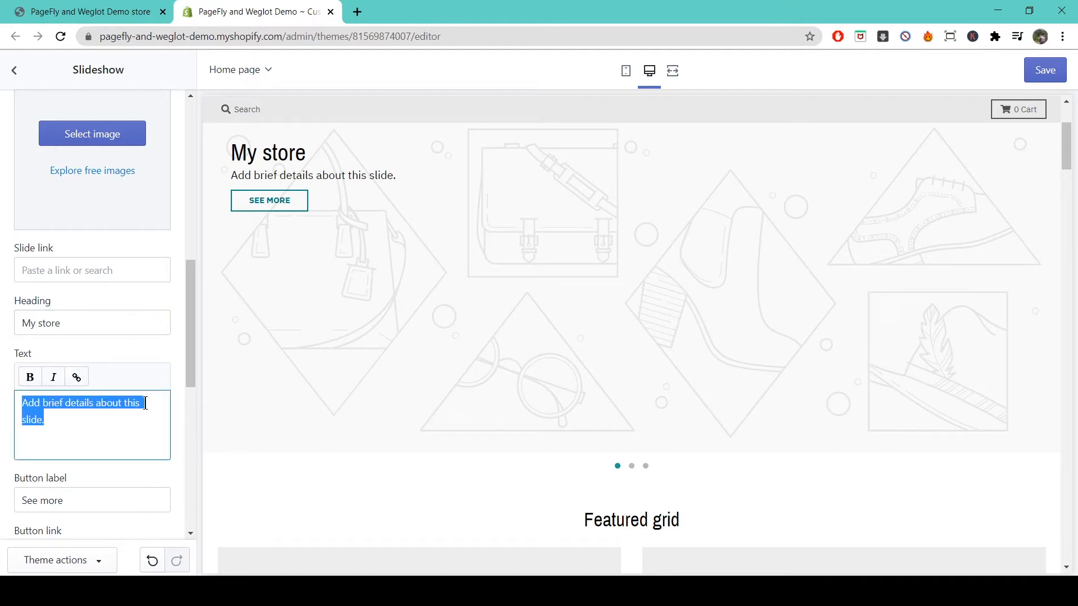
- Align the slide text Middle vertically and Center horizontally, then return to the section list
{"action": "scroll", "scroll_direction": "down", "scroll_amount": 3}
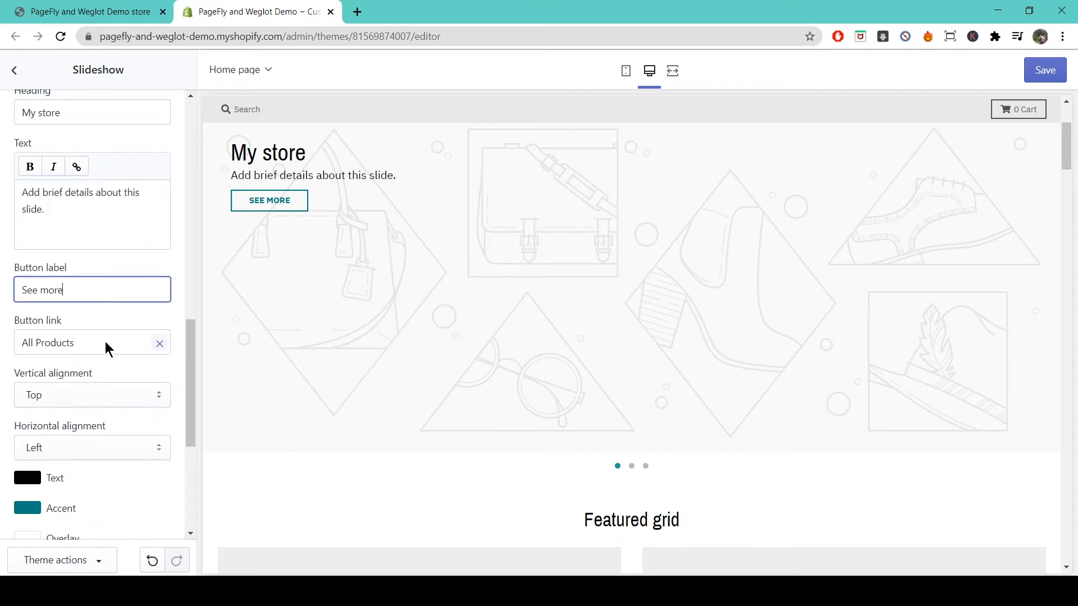
{"action": "left_click", "coordinate": [92, 395]}
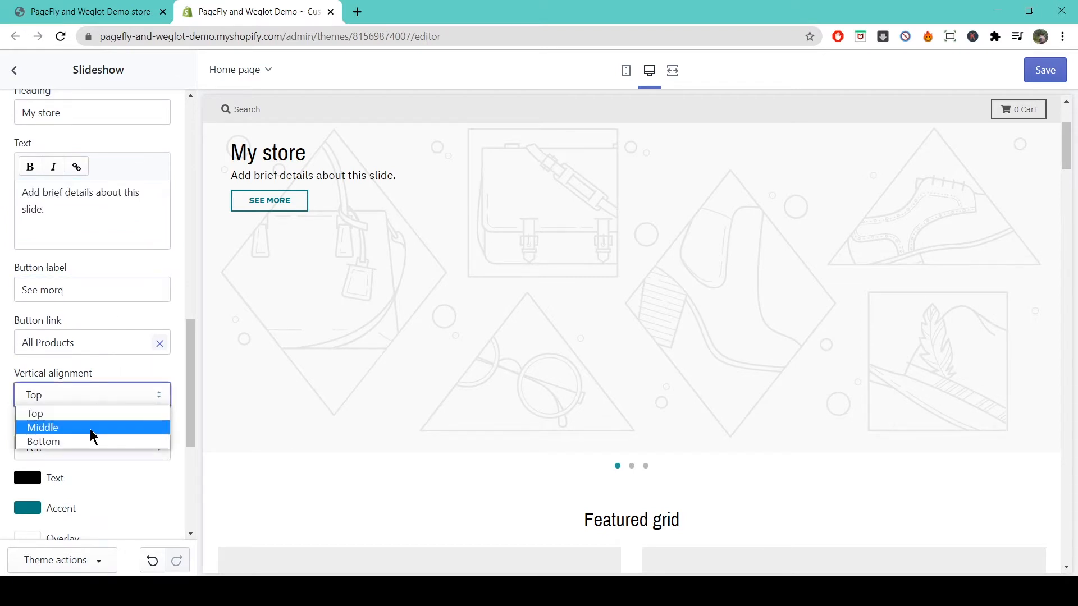
{"action": "left_click", "coordinate": [43, 427]}
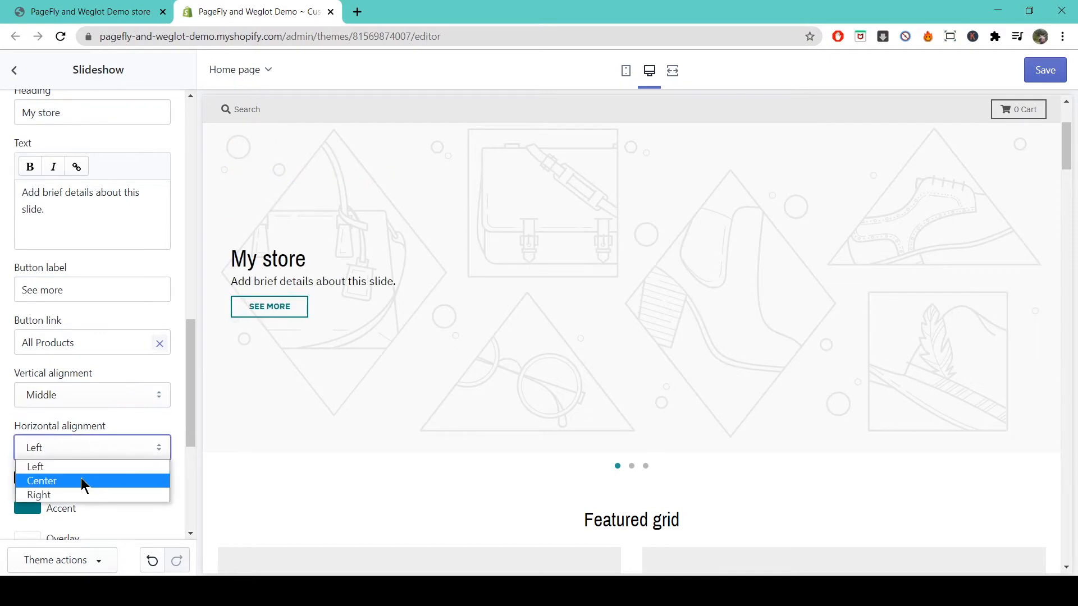
{"action": "left_click", "coordinate": [42, 481]}
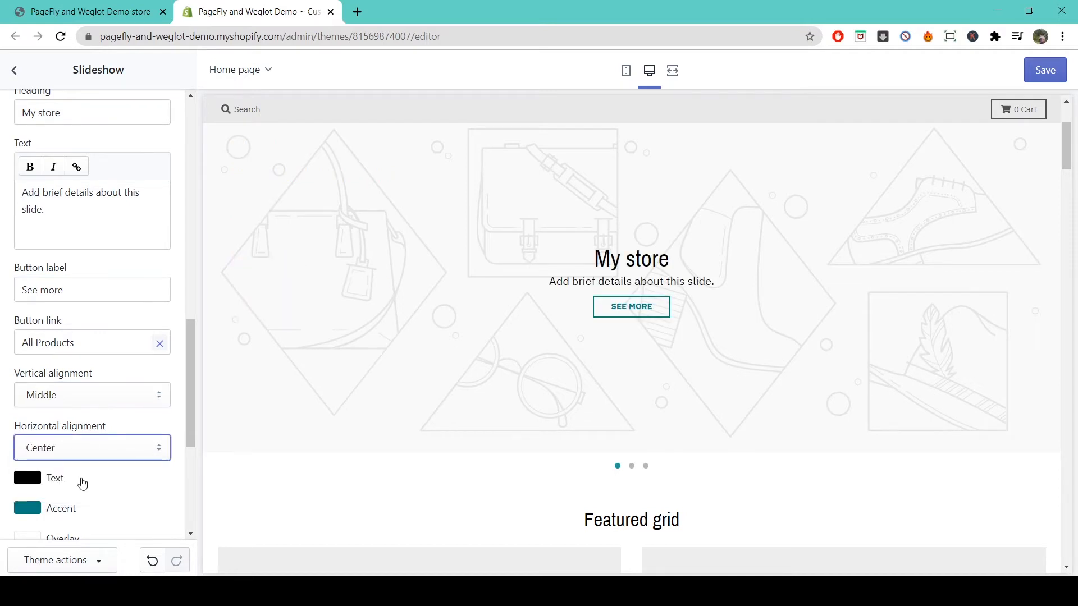
{"action": "scroll", "scroll_direction": "down", "scroll_amount": 3}
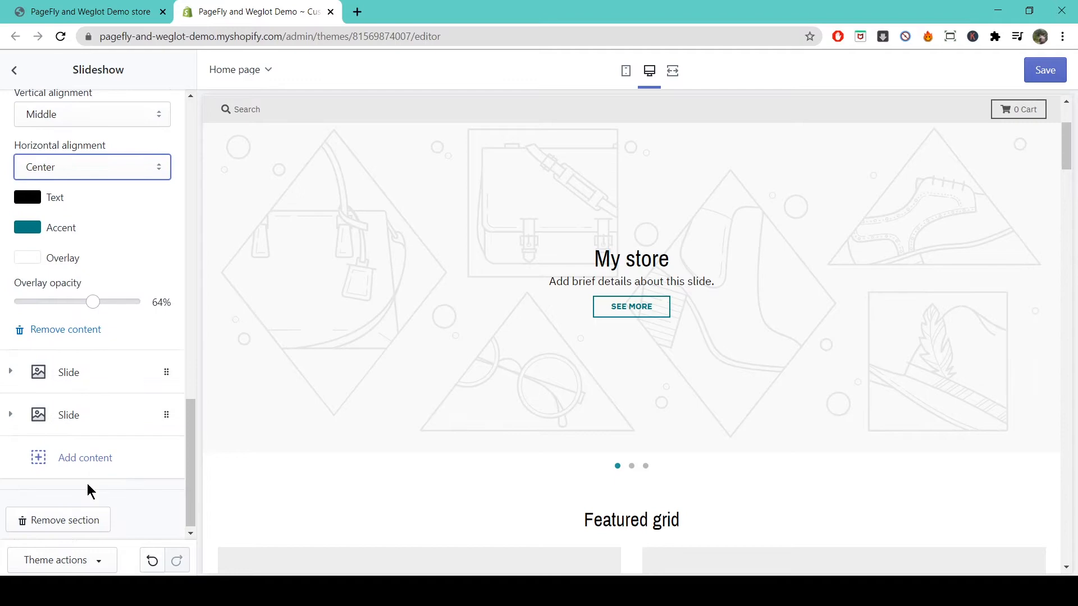
{"action": "left_click", "coordinate": [16, 70]}
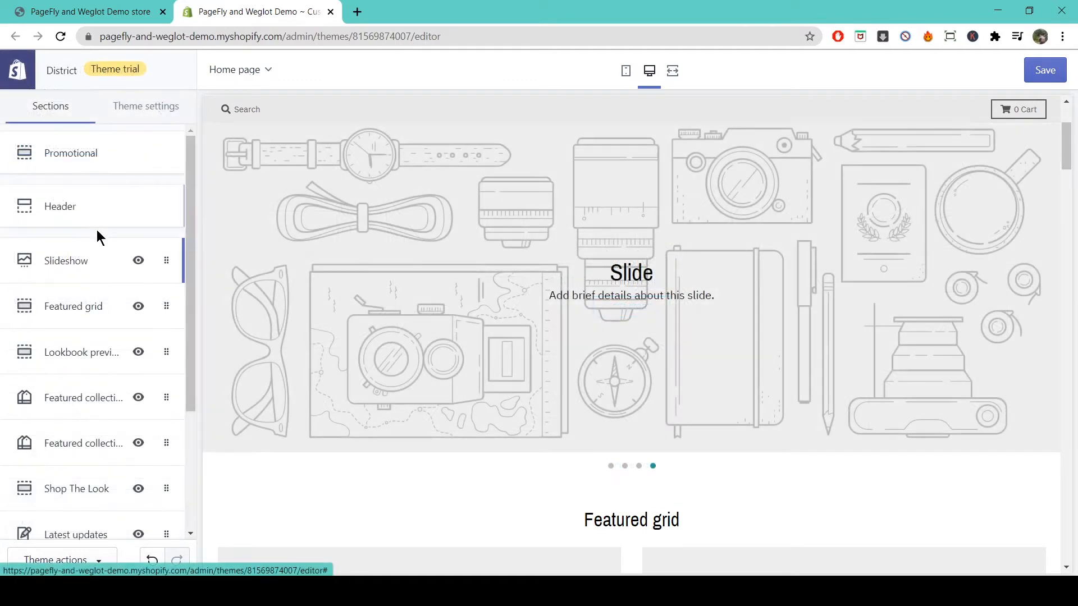
- Set the collection section heading to 'My collection'
{"action": "scroll", "scroll_direction": "down", "scroll_amount": 3}
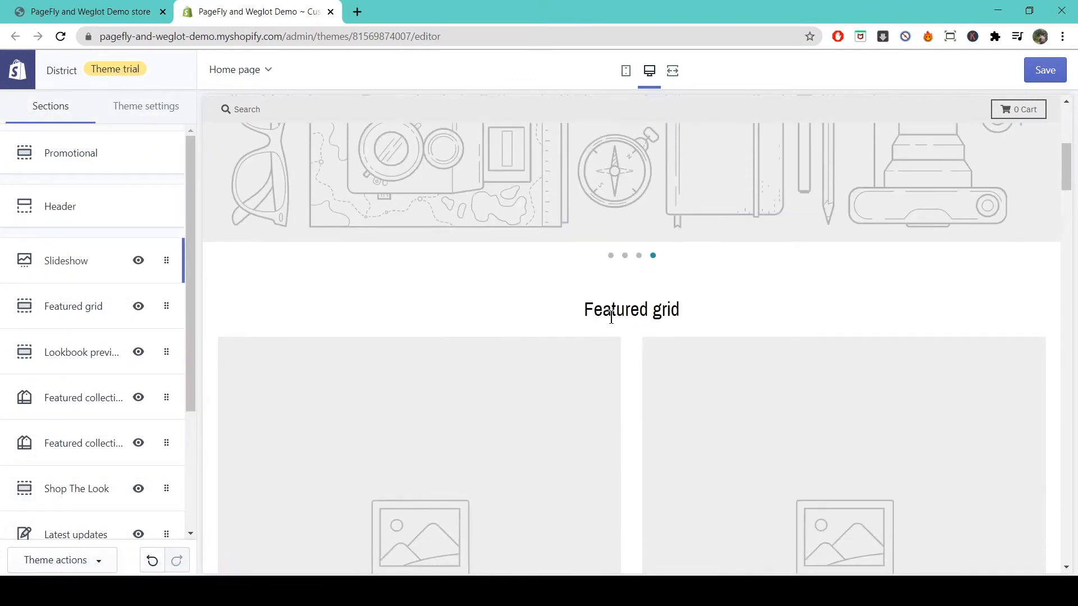
{"action": "scroll", "scroll_direction": "down", "scroll_amount": 3}
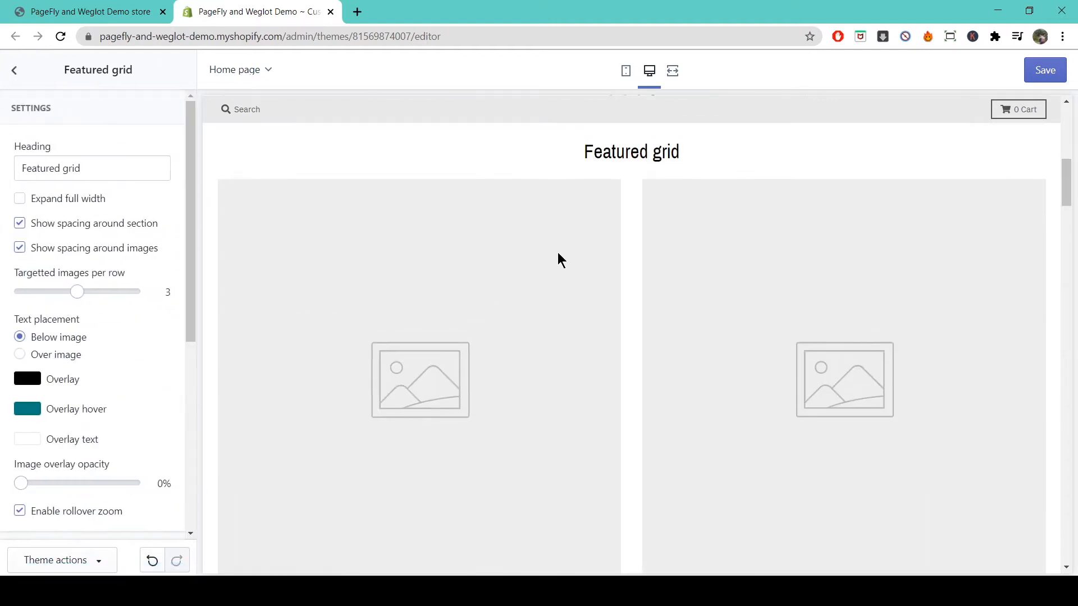
{"action": "scroll", "scroll_direction": "down", "scroll_amount": 3}
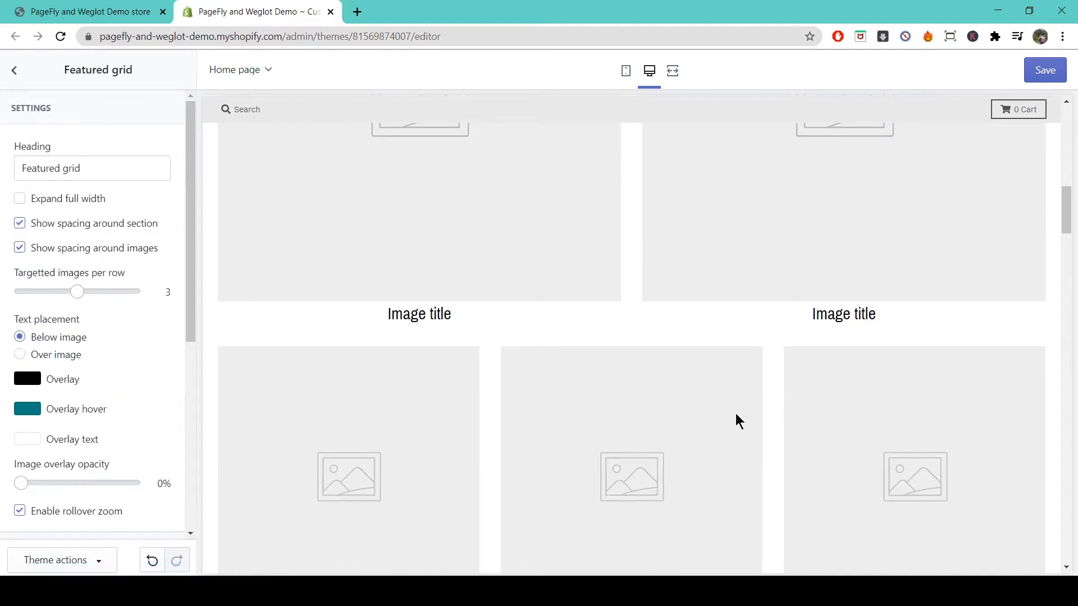
{"action": "left_click", "coordinate": [92, 169]}
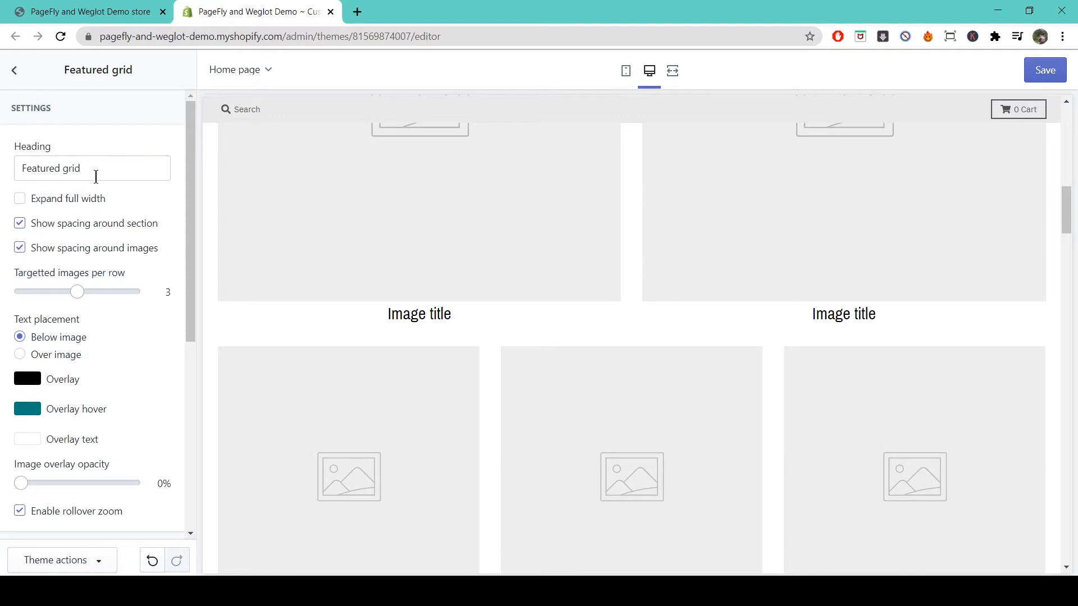
{"action": "mouse_move", "coordinate": [326, 256]}
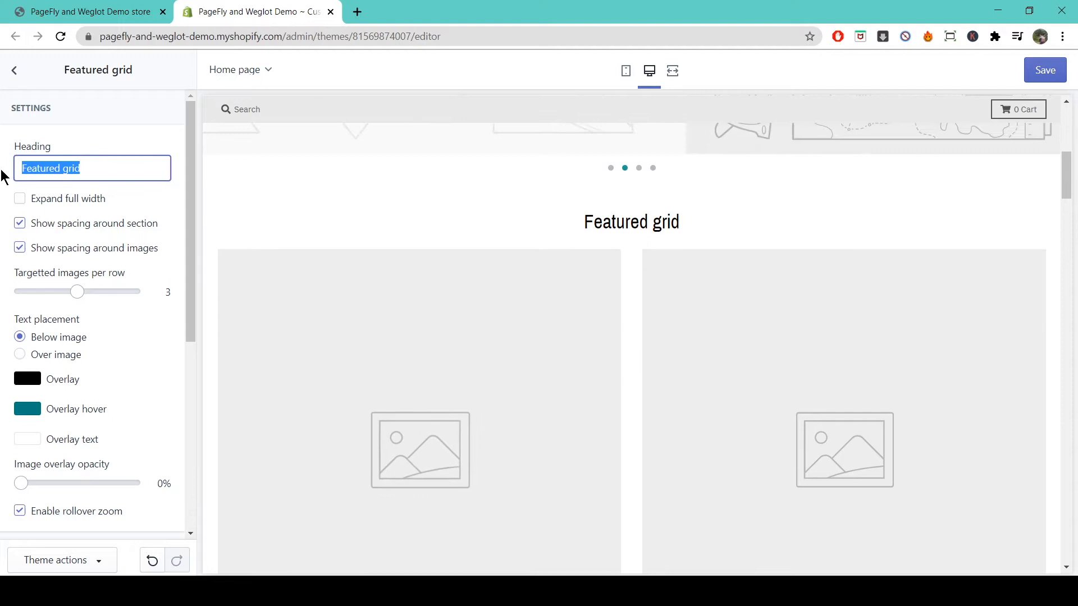
{"action": "type", "text": "My coll"}
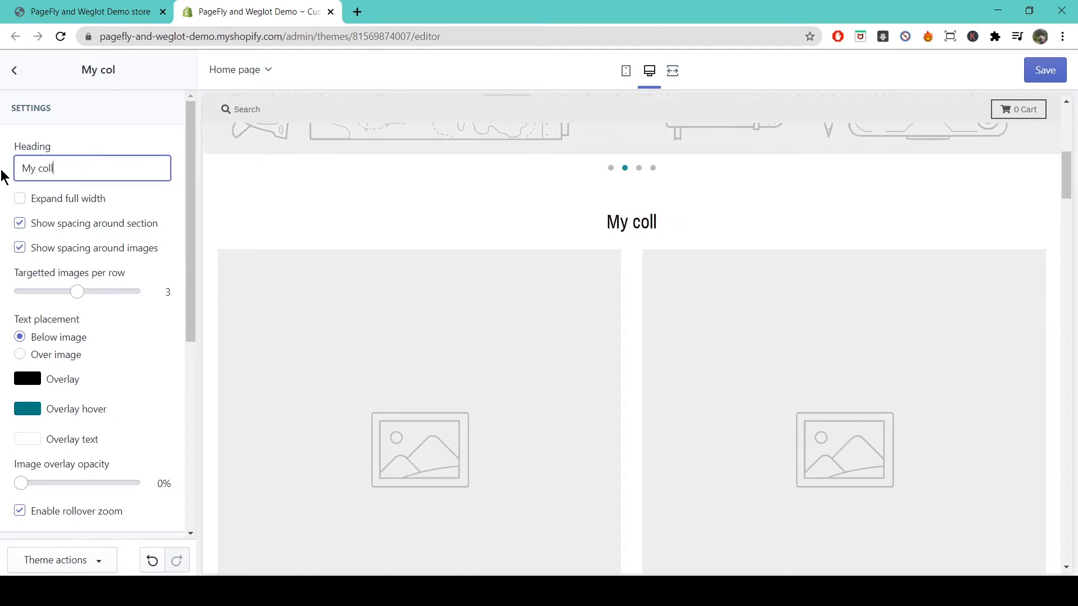
{"action": "type", "text": "ection"}
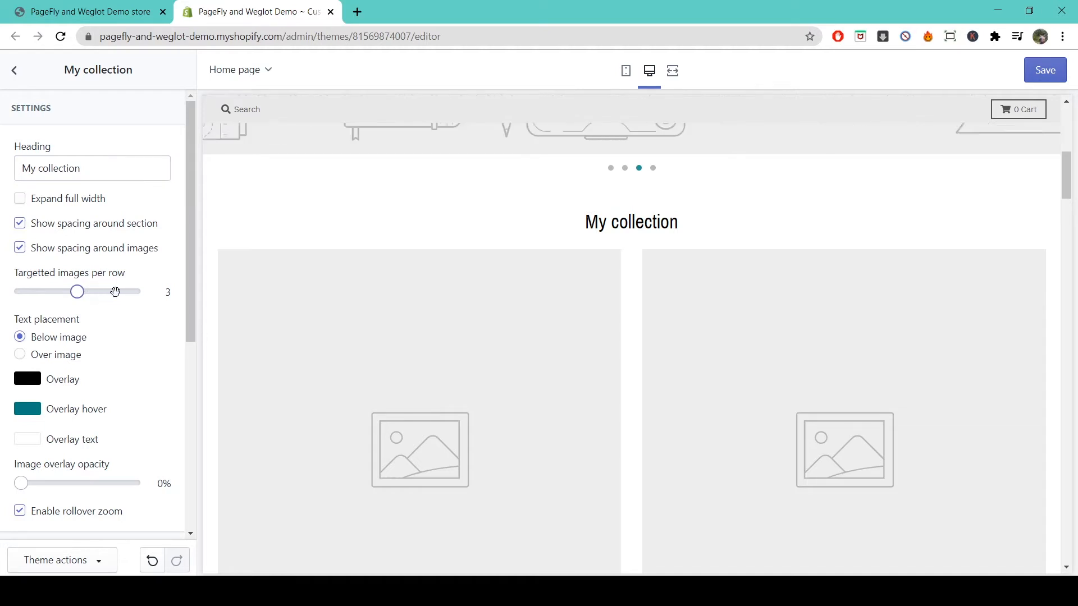
- Show 4 images per row and place image titles Over image
{"action": "left_click_drag", "start_coordinate": [77, 292], "coordinate": [133, 292]}
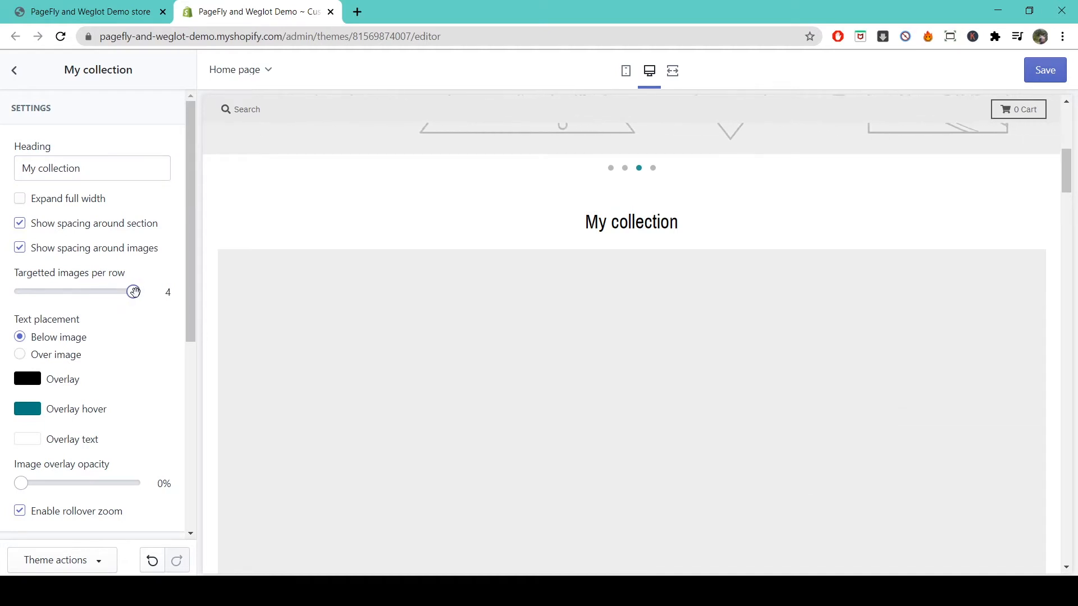
{"action": "scroll", "scroll_direction": "down", "scroll_amount": 3}
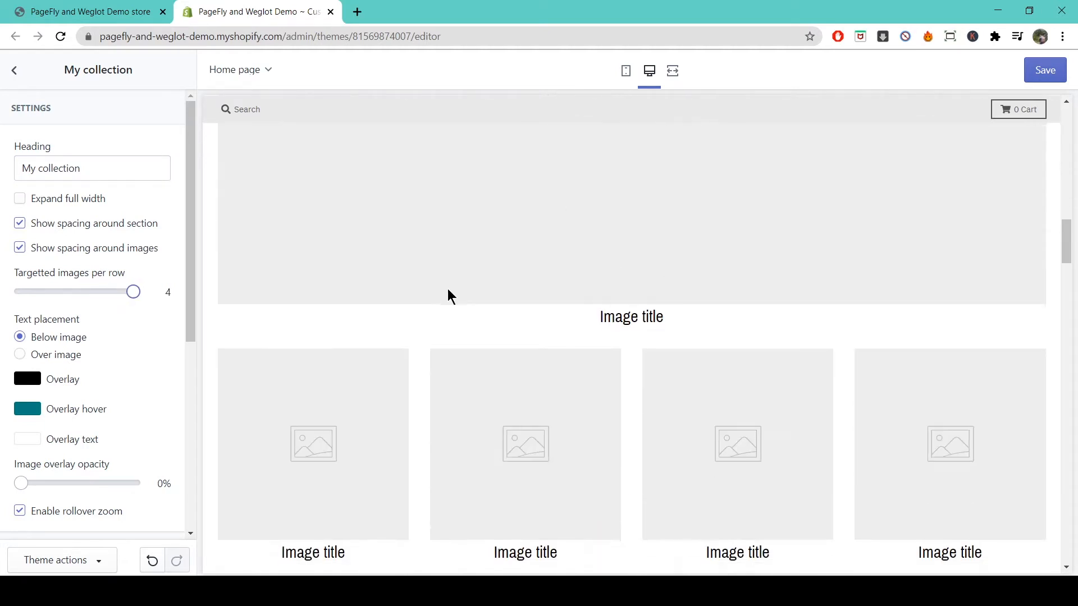
{"action": "scroll", "scroll_direction": "down", "scroll_amount": 3}
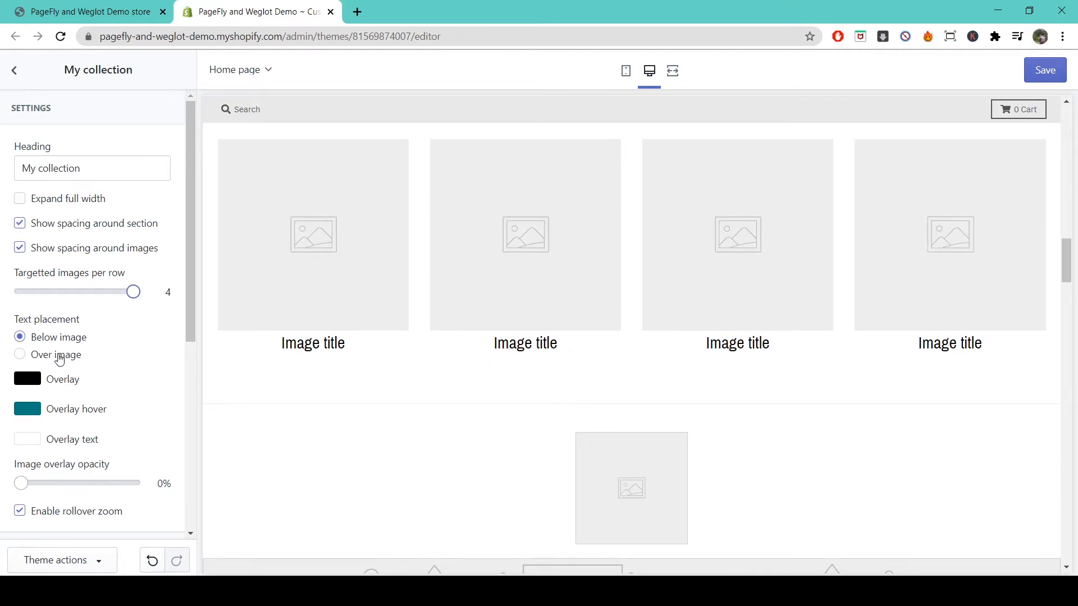
{"action": "left_click", "coordinate": [20, 353]}
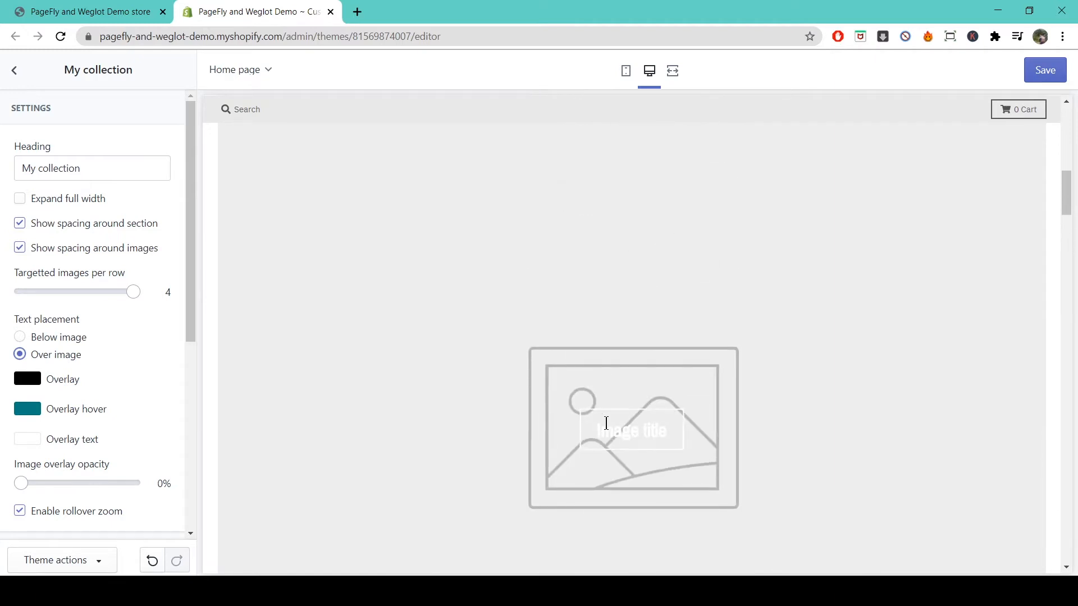
{"action": "scroll", "scroll_direction": "down", "scroll_amount": 3}
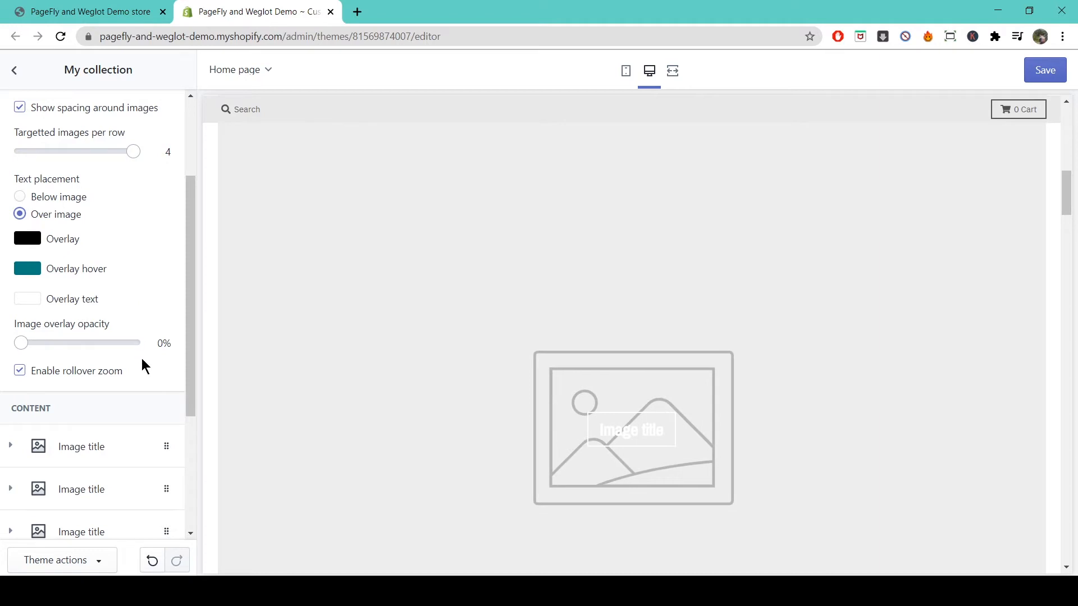
{"action": "scroll", "scroll_direction": "down", "scroll_amount": 3}
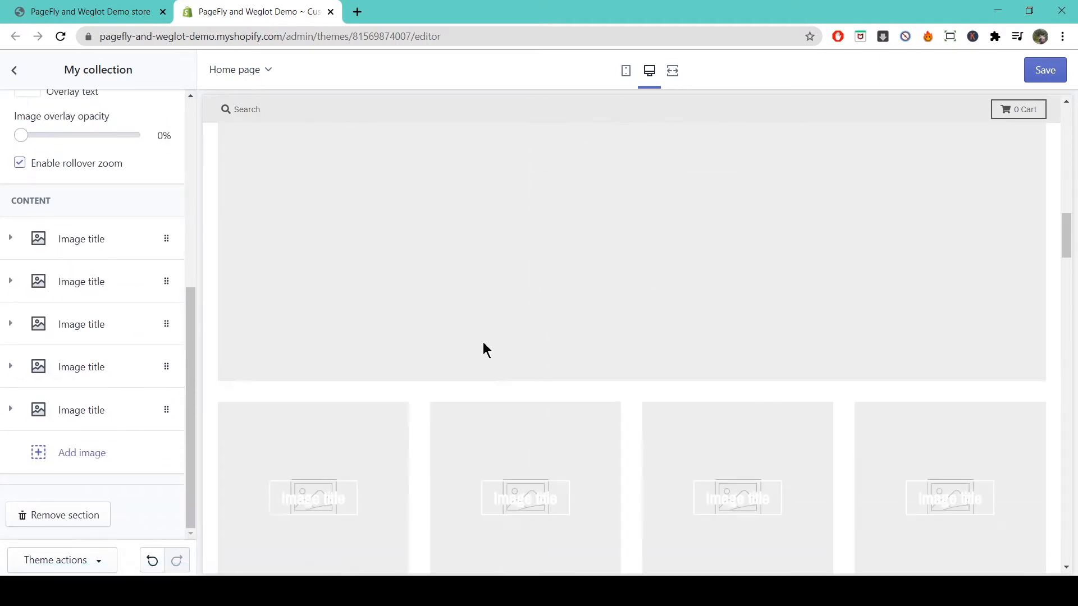
{"action": "scroll", "scroll_direction": "down", "scroll_amount": 3}
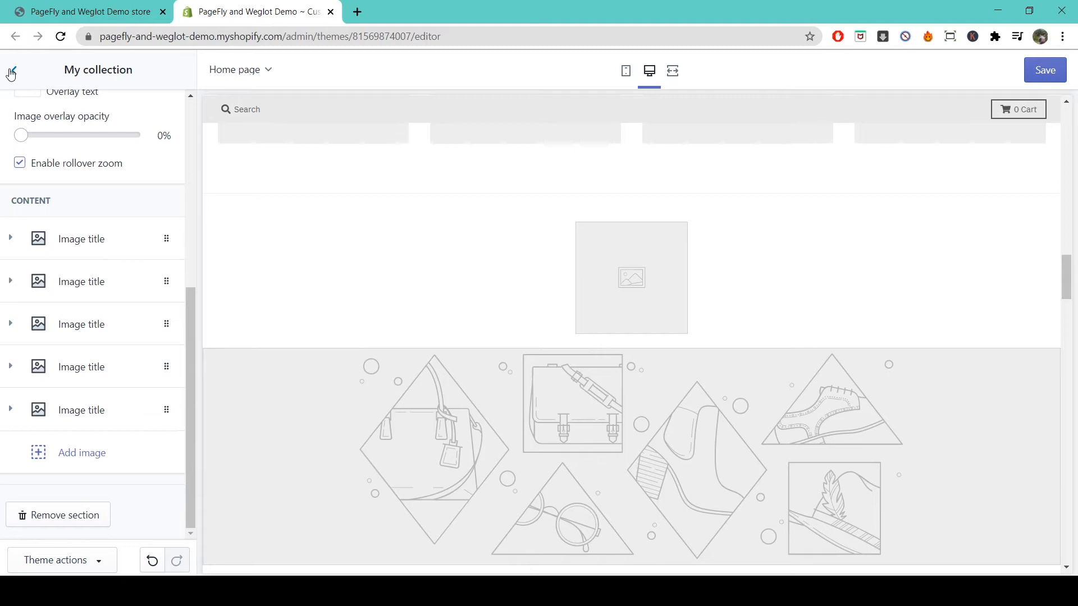
- Return to the section list, glance at the Lookbook preview settings, and go back unchanged
{"action": "left_click", "coordinate": [13, 69]}
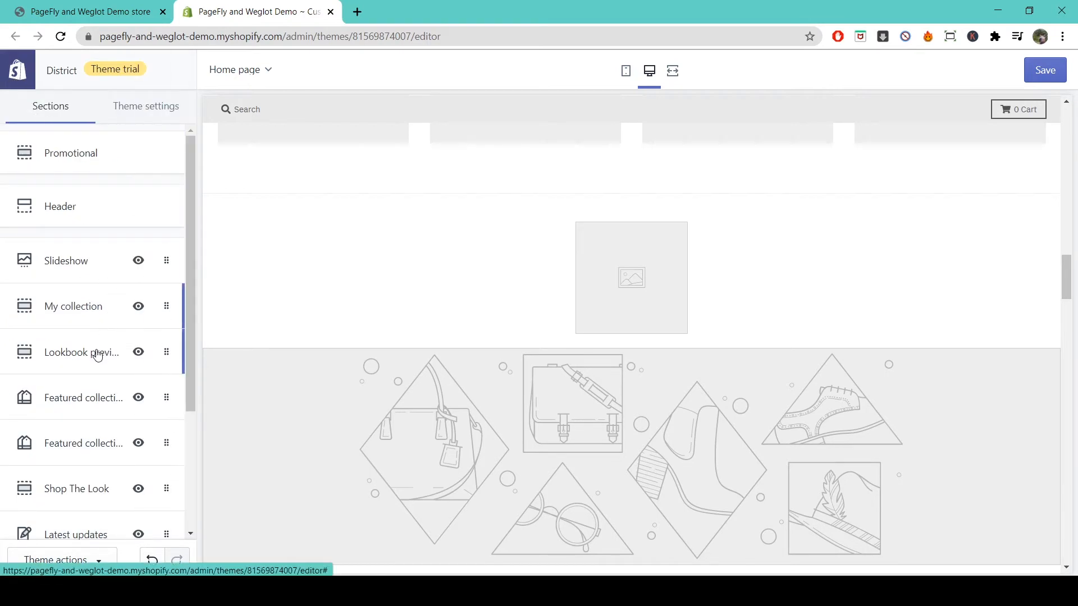
{"action": "mouse_move", "coordinate": [84, 348]}
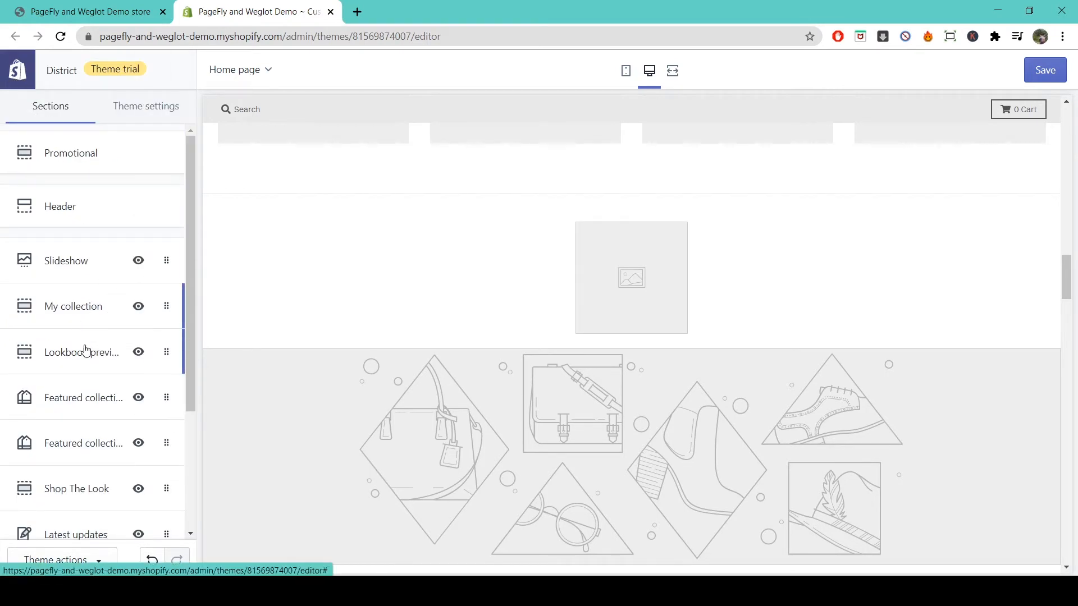
{"action": "left_click", "coordinate": [81, 352]}
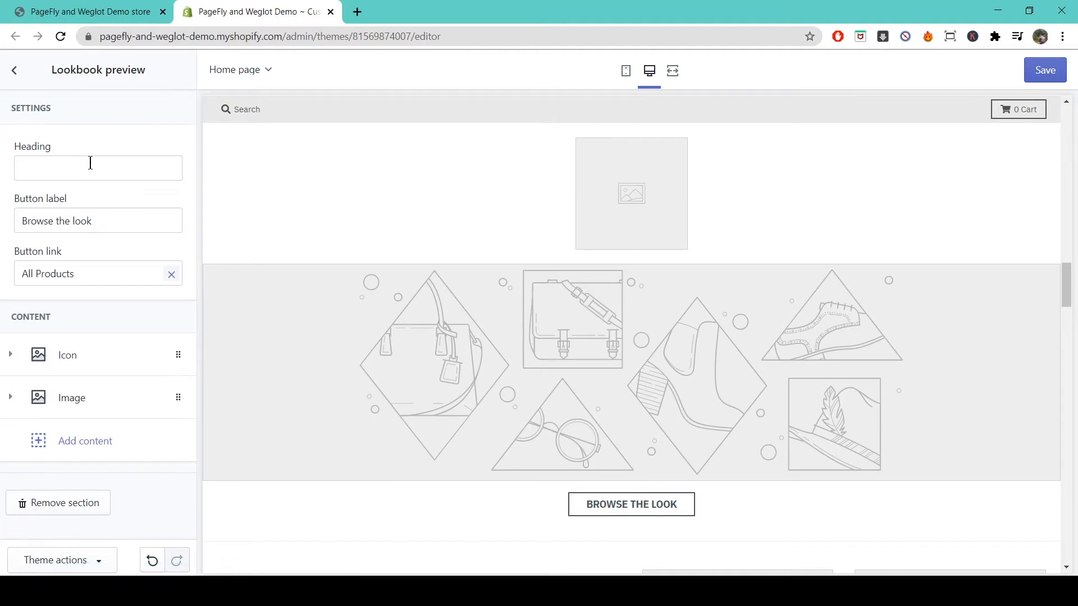
{"action": "mouse_move", "coordinate": [117, 305]}
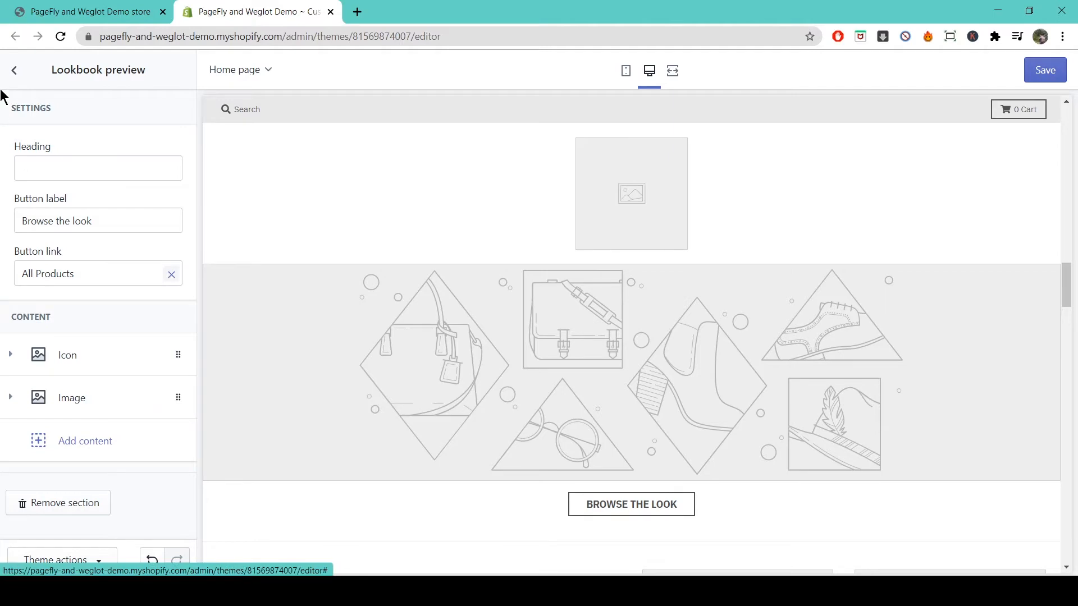
{"action": "left_click", "coordinate": [16, 69]}
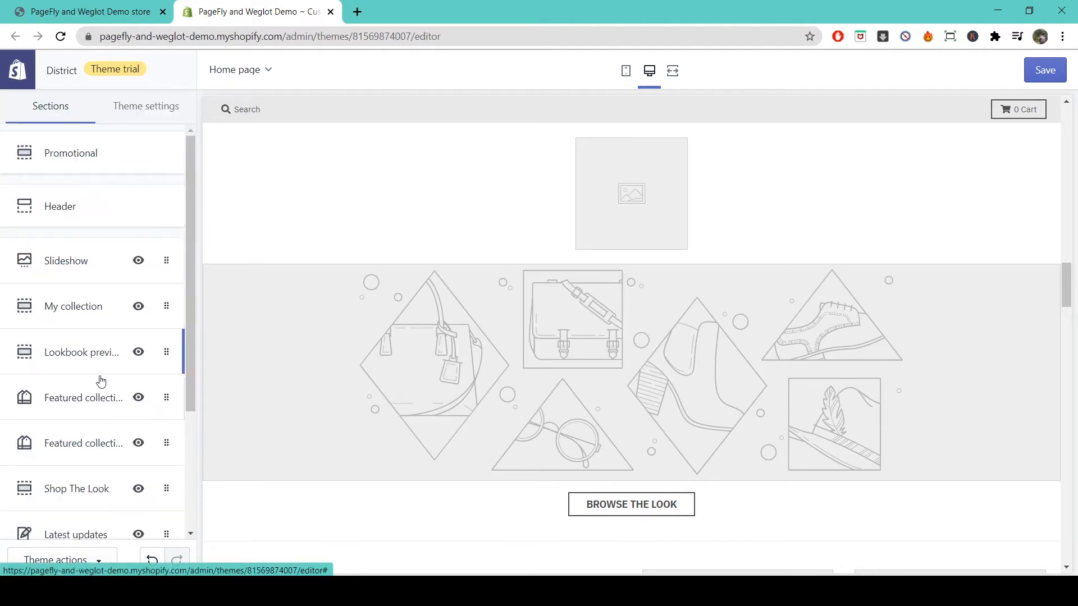
- Head the featured collection with text section 'our best products' and show 2 products
{"action": "left_click", "coordinate": [83, 398]}
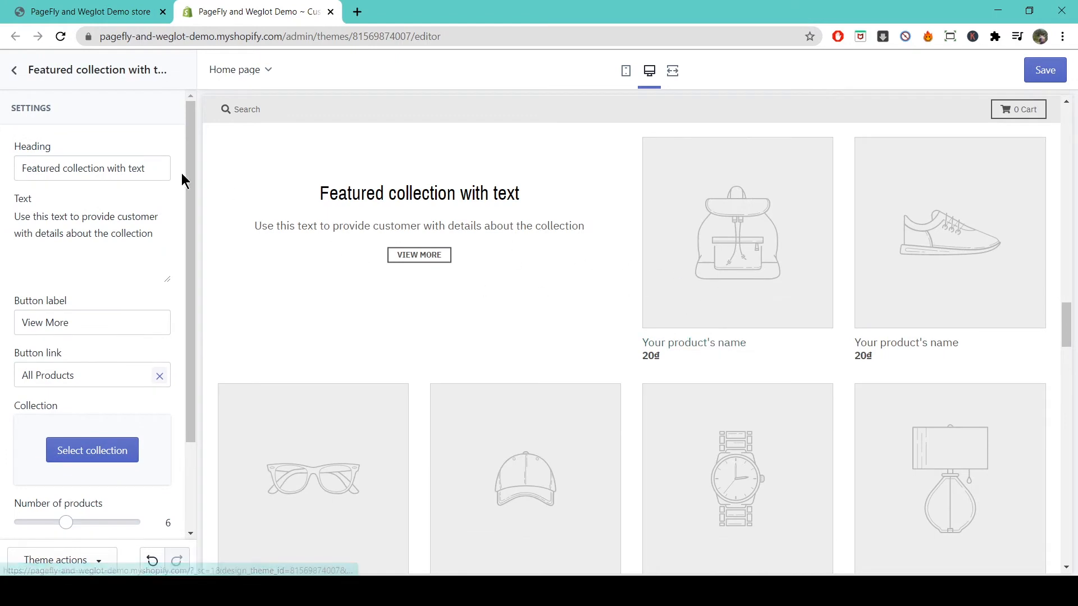
{"action": "triple_click", "coordinate": [92, 169]}
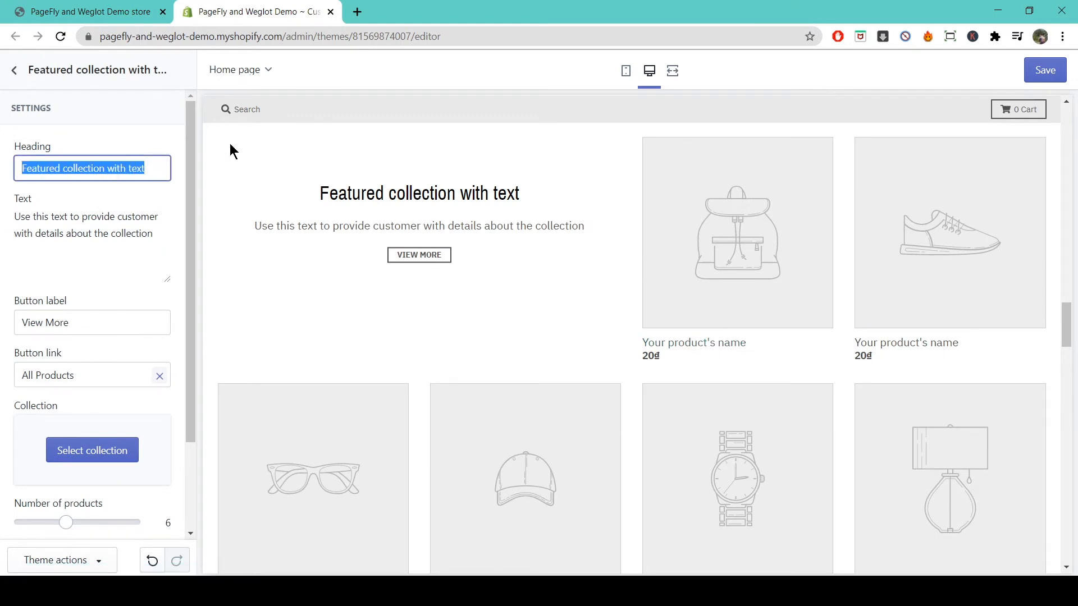
{"action": "type", "text": "our best product"}
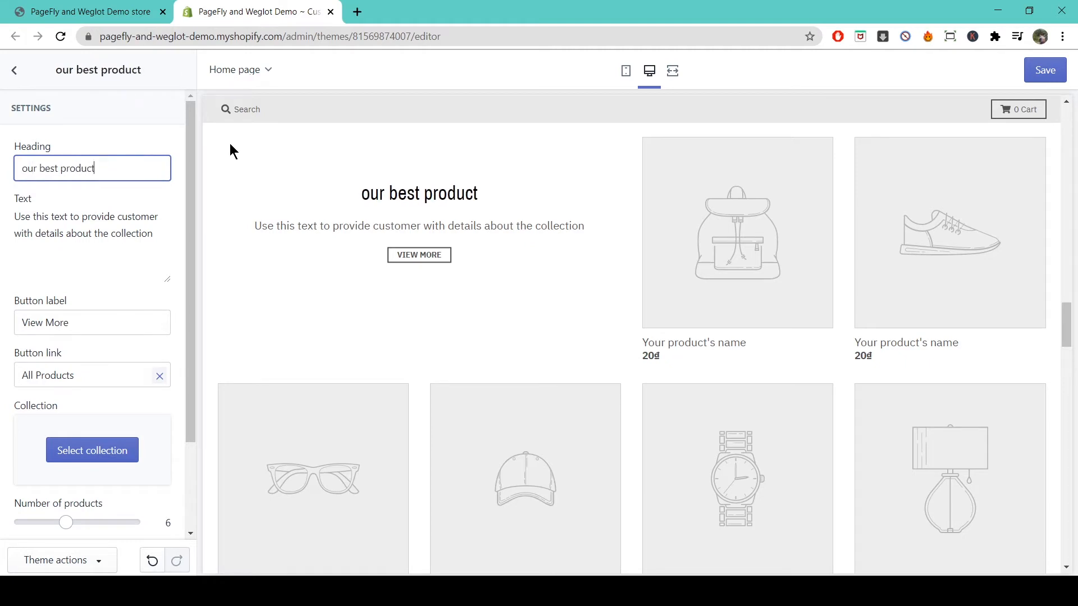
{"action": "type", "text": "s"}
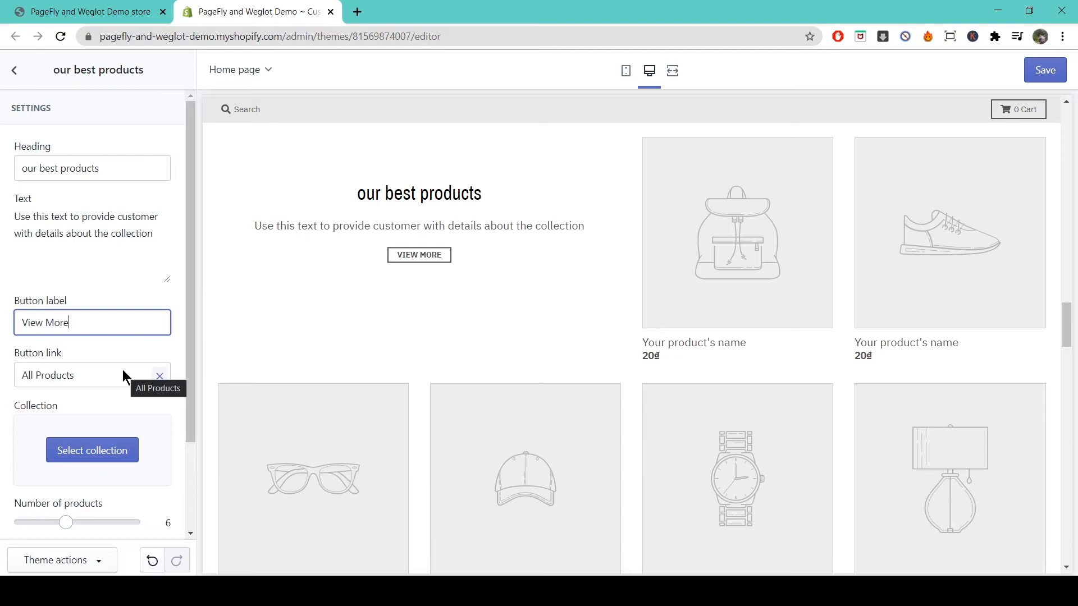
{"action": "scroll", "scroll_direction": "down", "scroll_amount": 3}
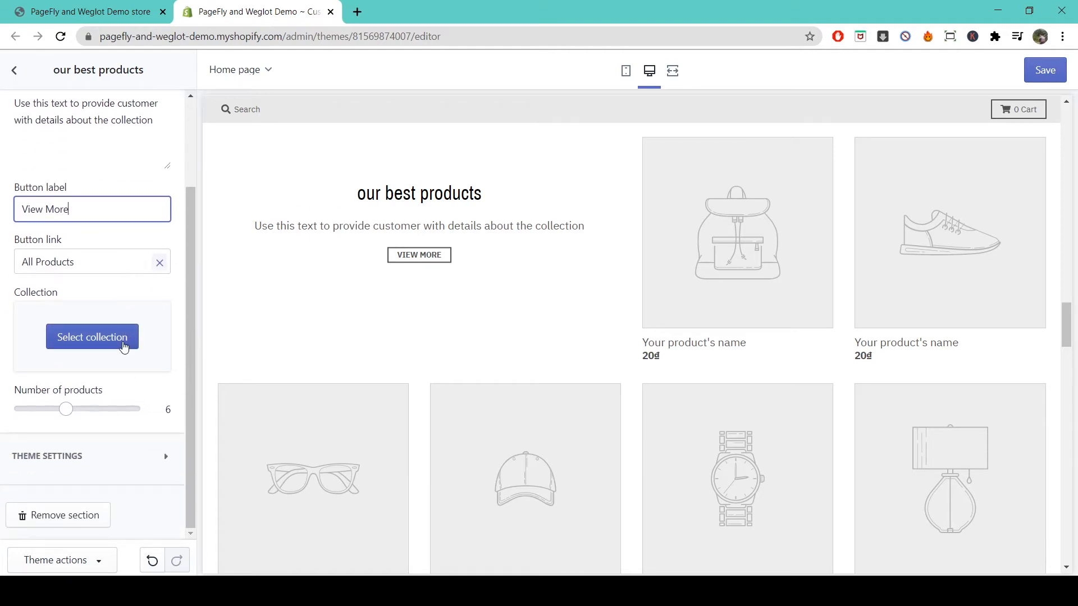
{"action": "left_click_drag", "start_coordinate": [66, 409], "coordinate": [112, 409]}
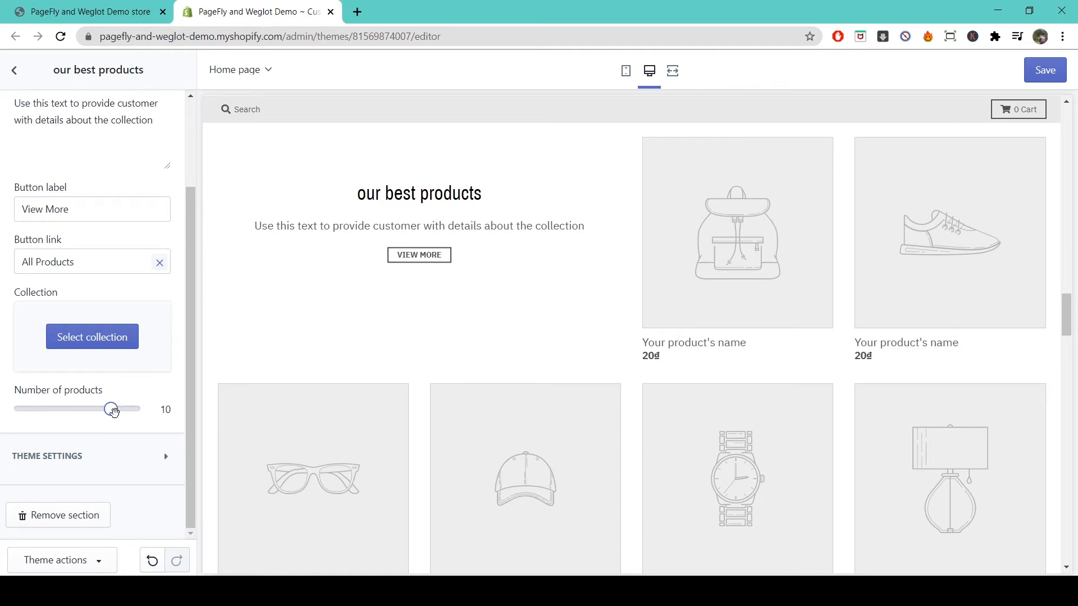
{"action": "left_click_drag", "start_coordinate": [111, 409], "coordinate": [21, 409]}
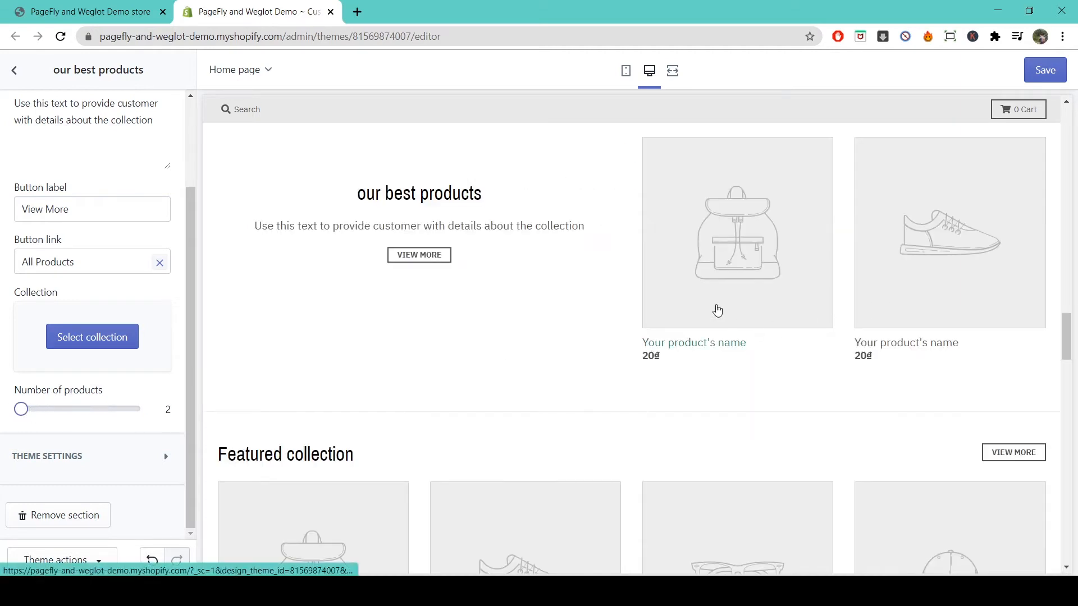
{"action": "mouse_move", "coordinate": [22, 408]}
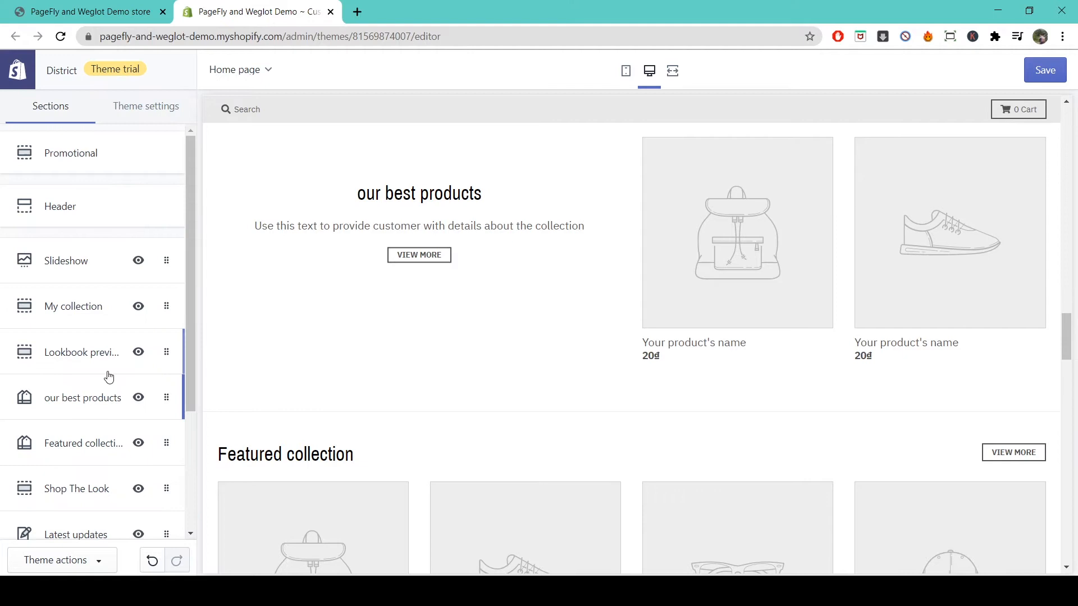
- Give the second Featured collection section a heading beginning 'Here's our best'
{"action": "left_click", "coordinate": [83, 444]}
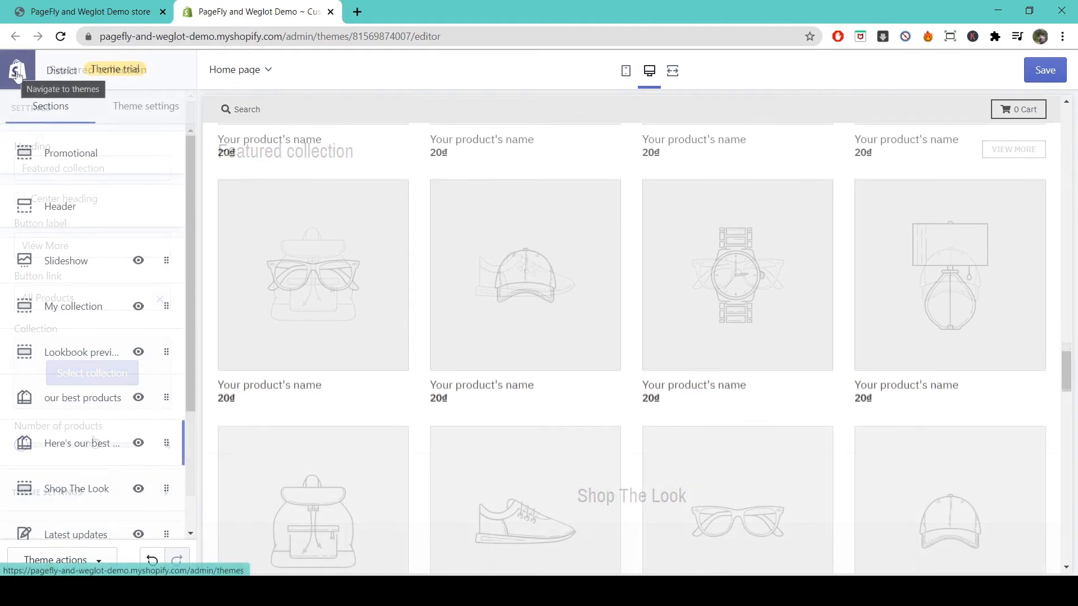
{"action": "scroll", "scroll_direction": "down", "scroll_amount": 3}
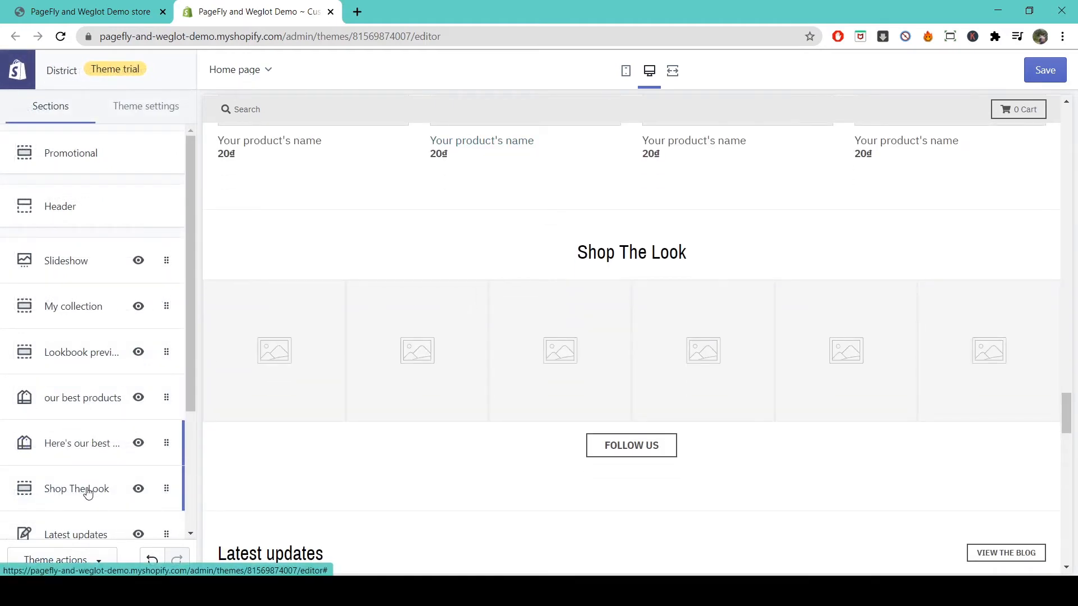
{"action": "left_click", "coordinate": [76, 489]}
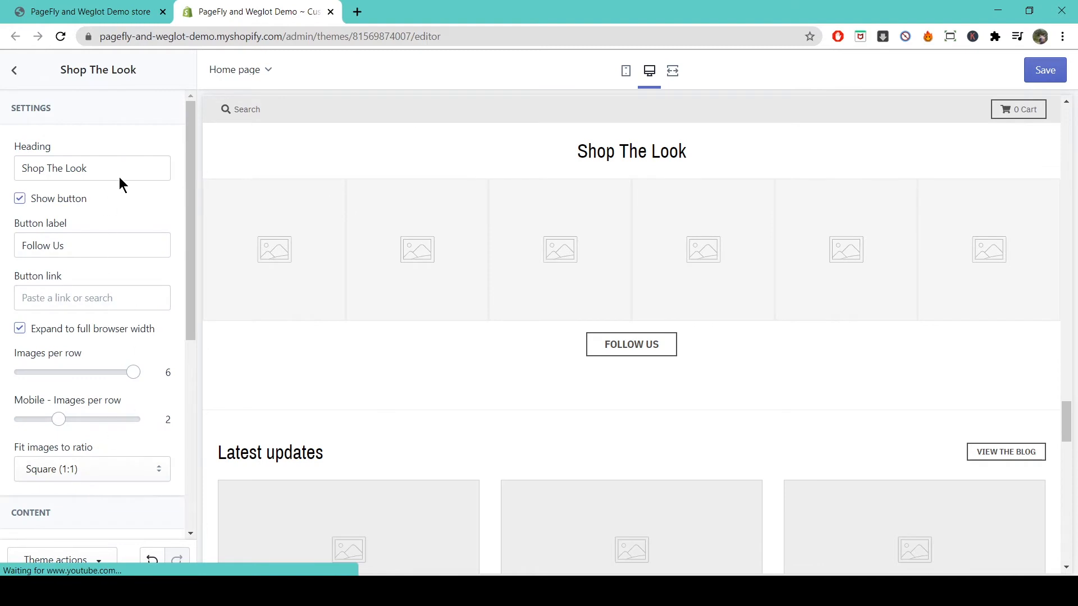
{"action": "mouse_move", "coordinate": [85, 243]}
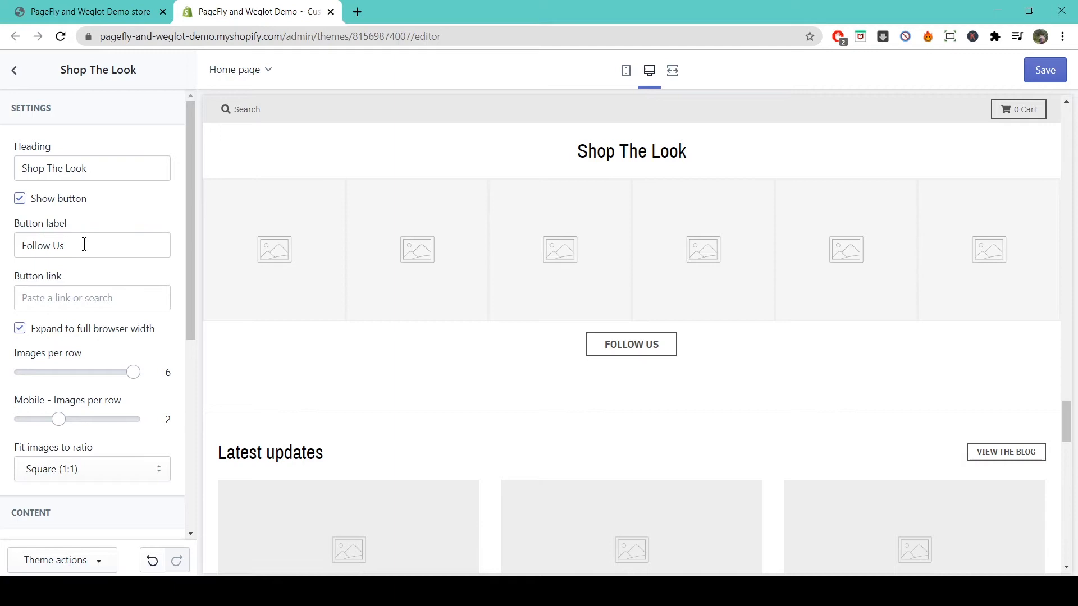
{"action": "left_click", "coordinate": [92, 297]}
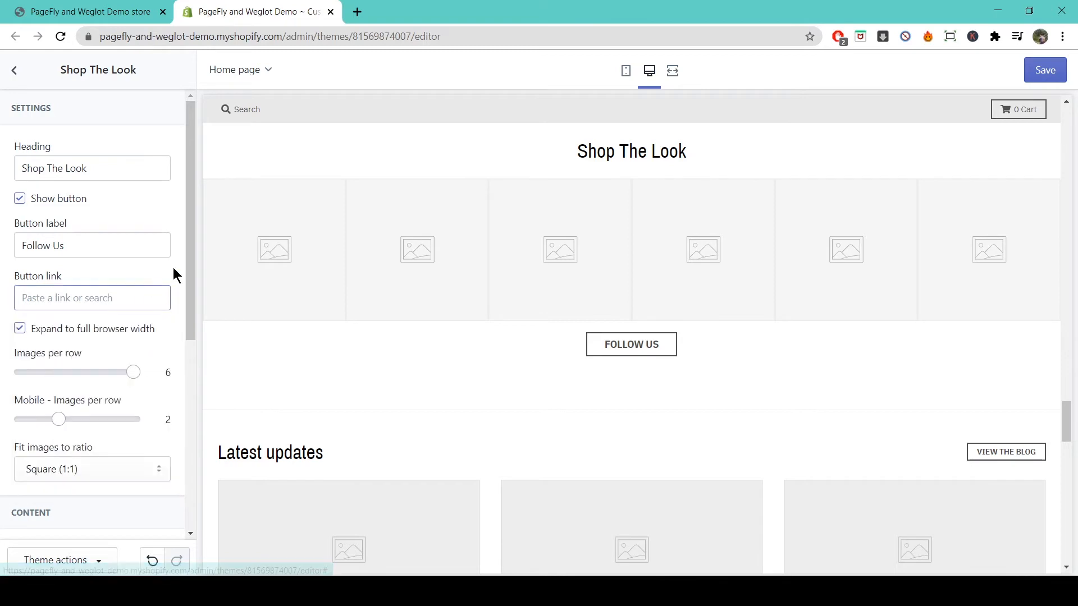
{"action": "left_click", "coordinate": [92, 299]}
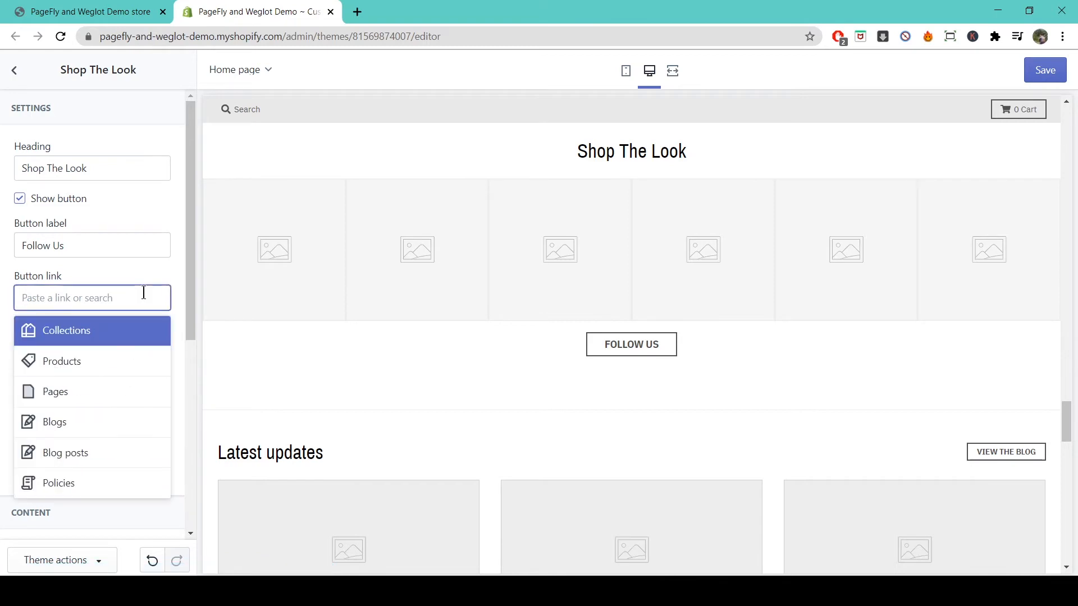
{"action": "type", "text": "www.instag"}
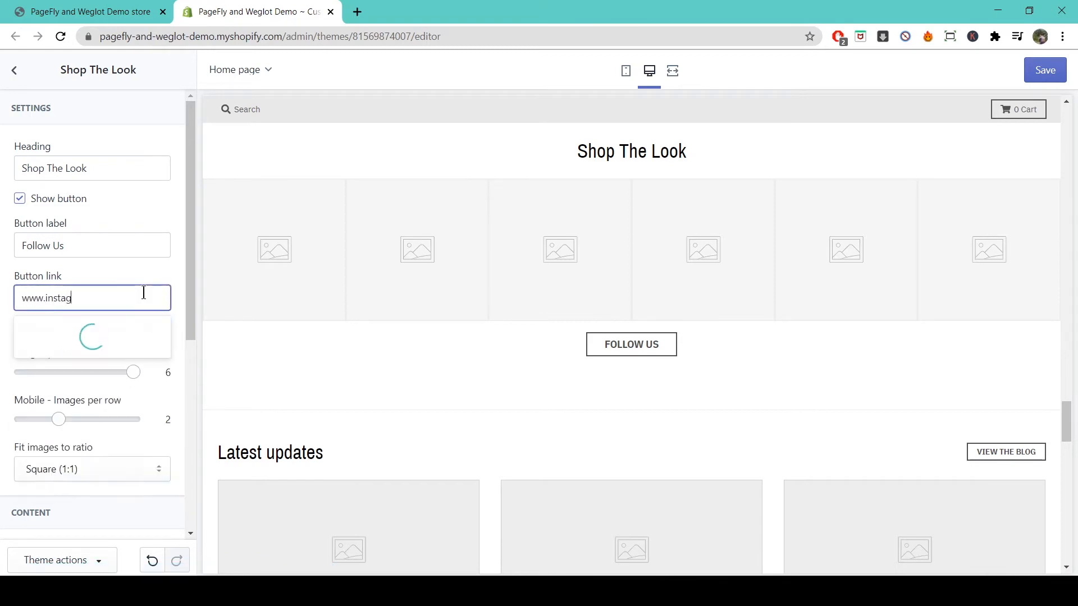
{"action": "type", "text": "ram.com"}
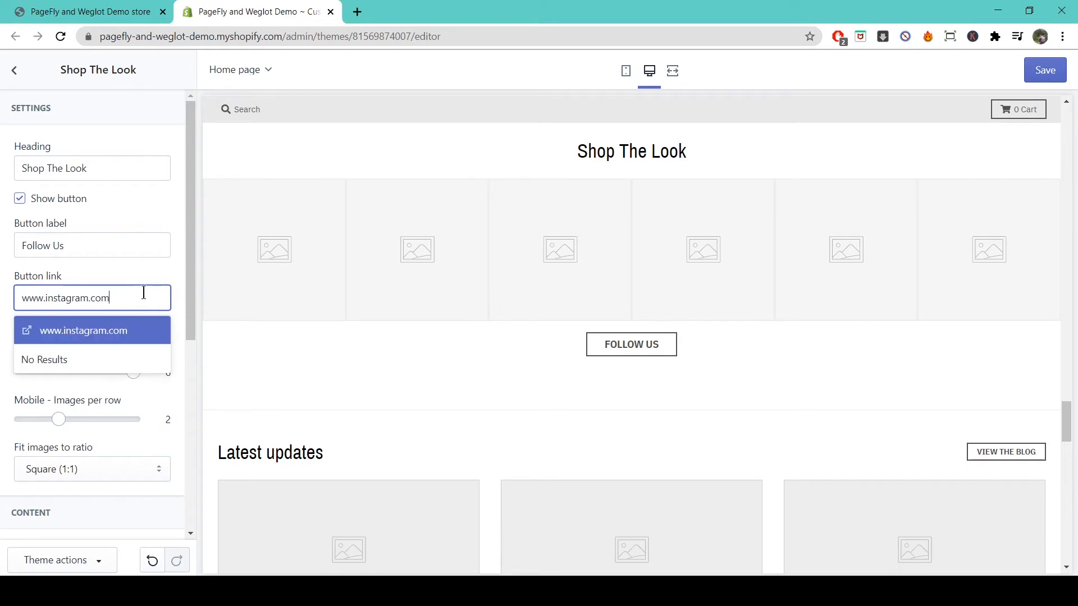
{"action": "left_click", "coordinate": [83, 331]}
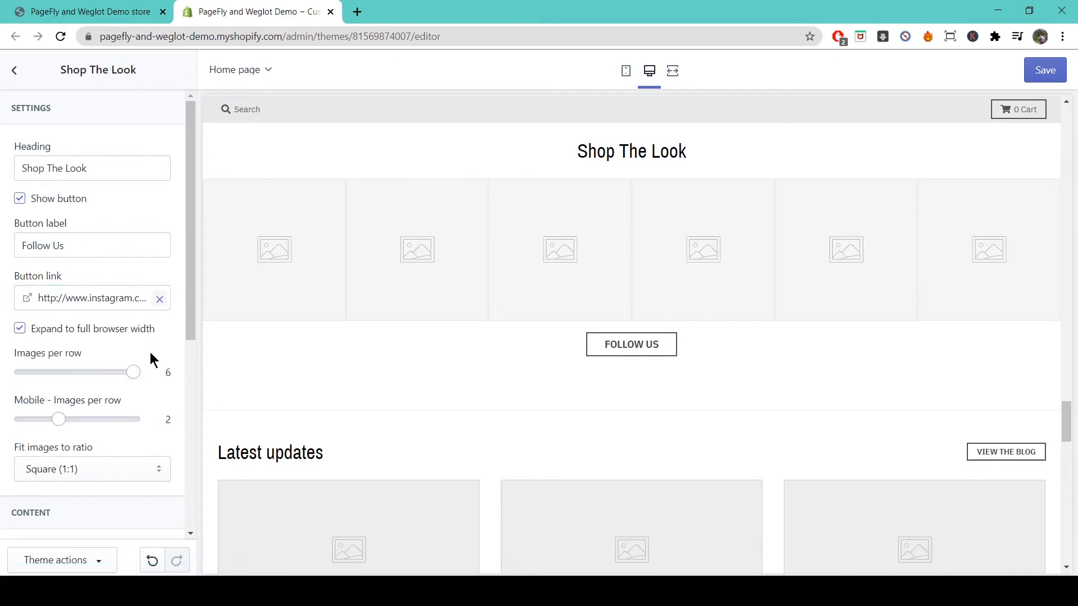
{"action": "mouse_move", "coordinate": [155, 430]}
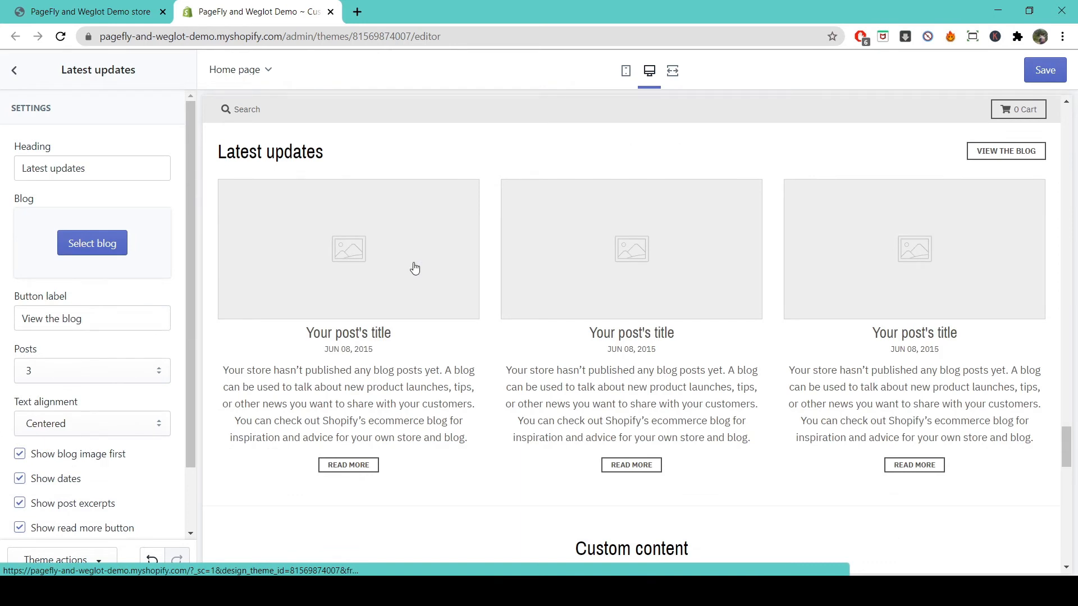
- Head the blog section 'my blog' with Left text alignment, then return to the section list
{"action": "left_click", "coordinate": [92, 169]}
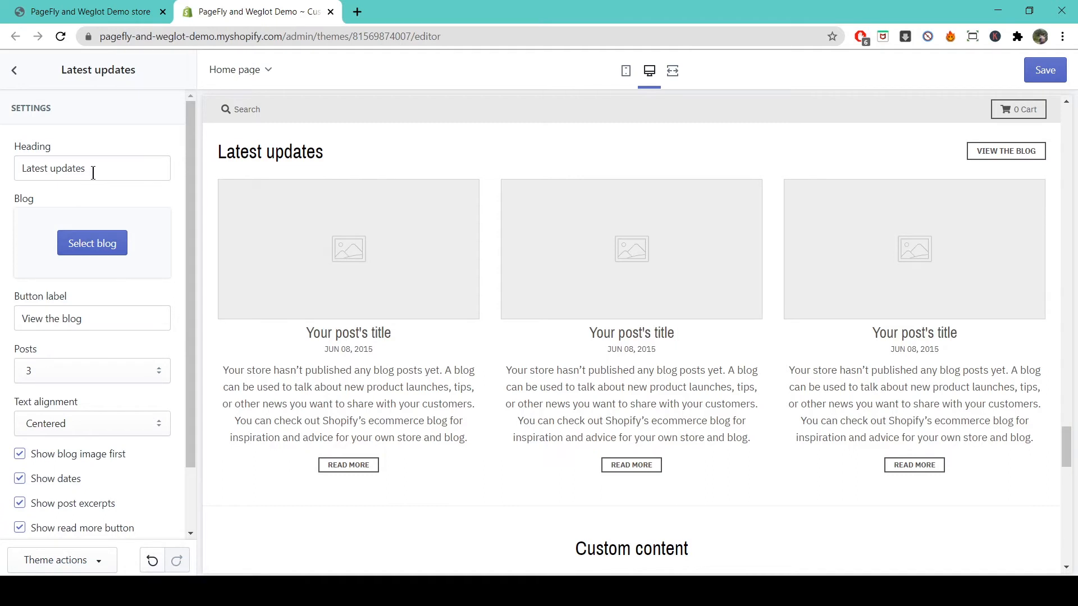
{"action": "type", "text": "my blog"}
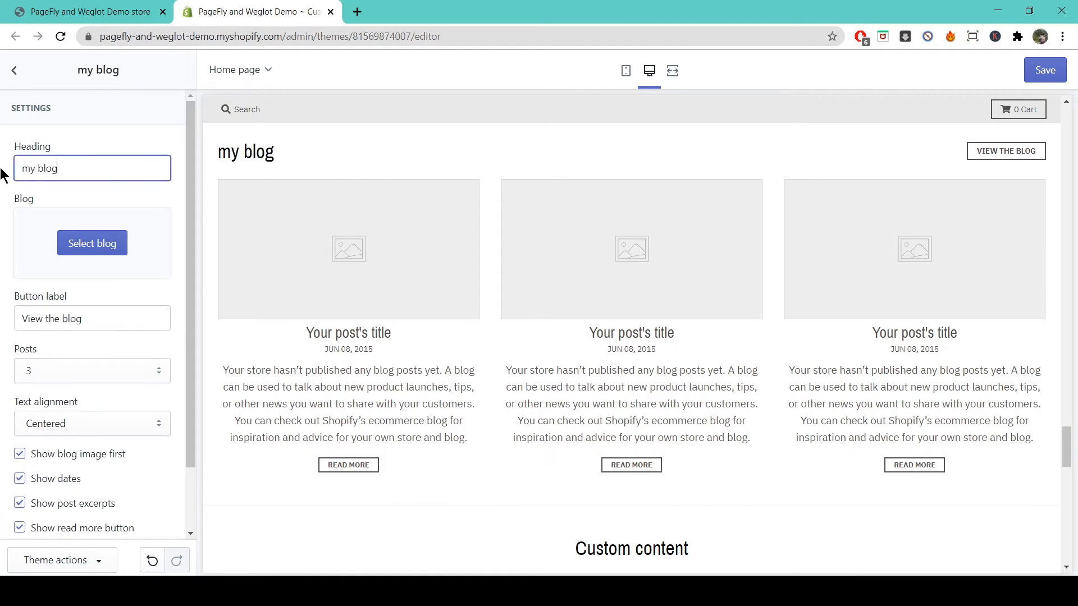
{"action": "mouse_move", "coordinate": [1038, 162]}
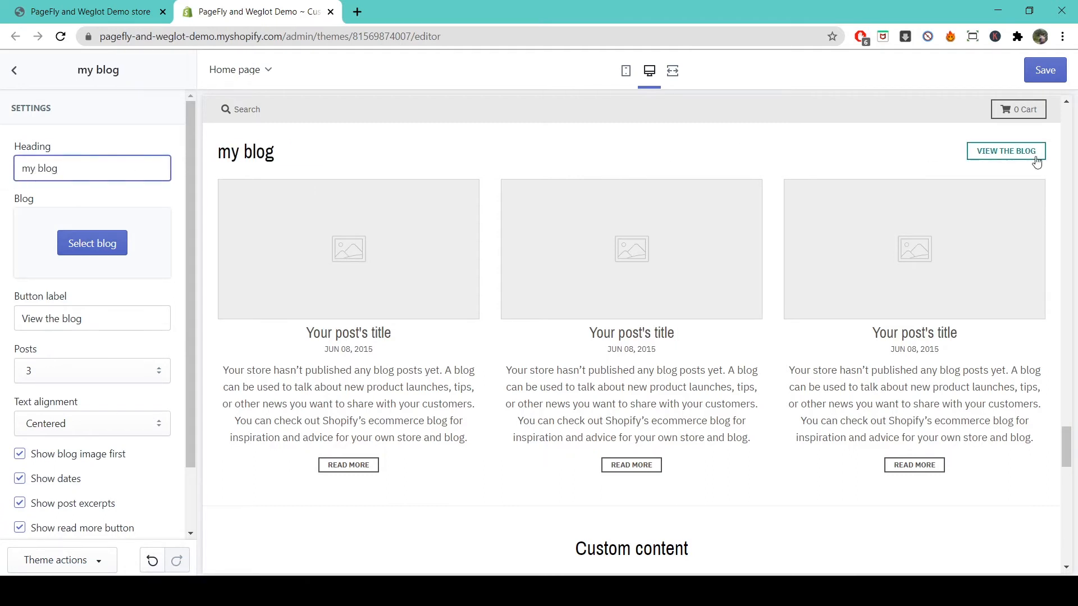
{"action": "mouse_move", "coordinate": [456, 271]}
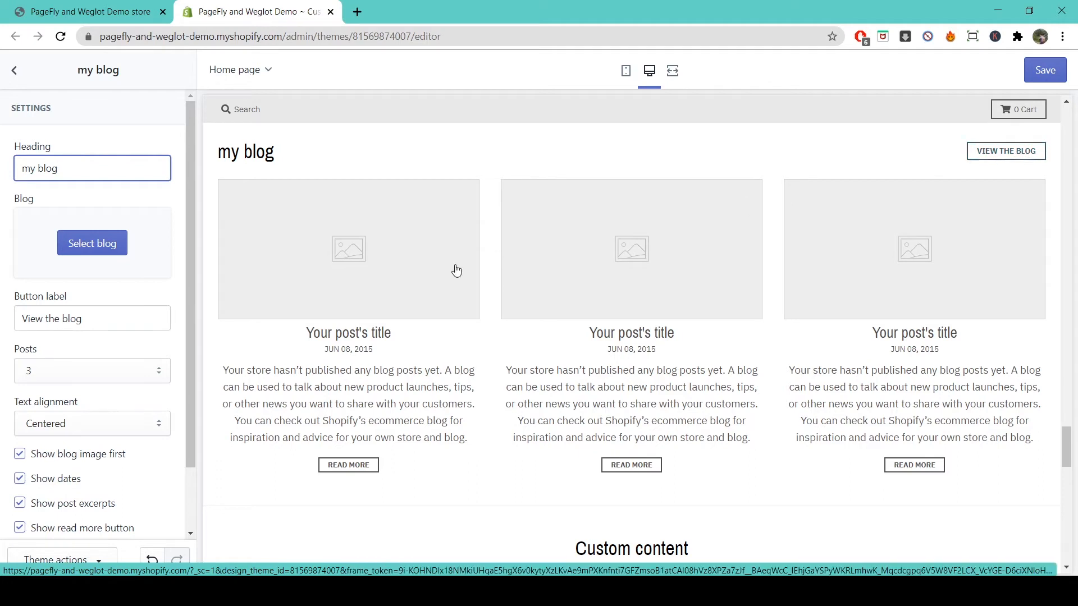
{"action": "left_click", "coordinate": [92, 370]}
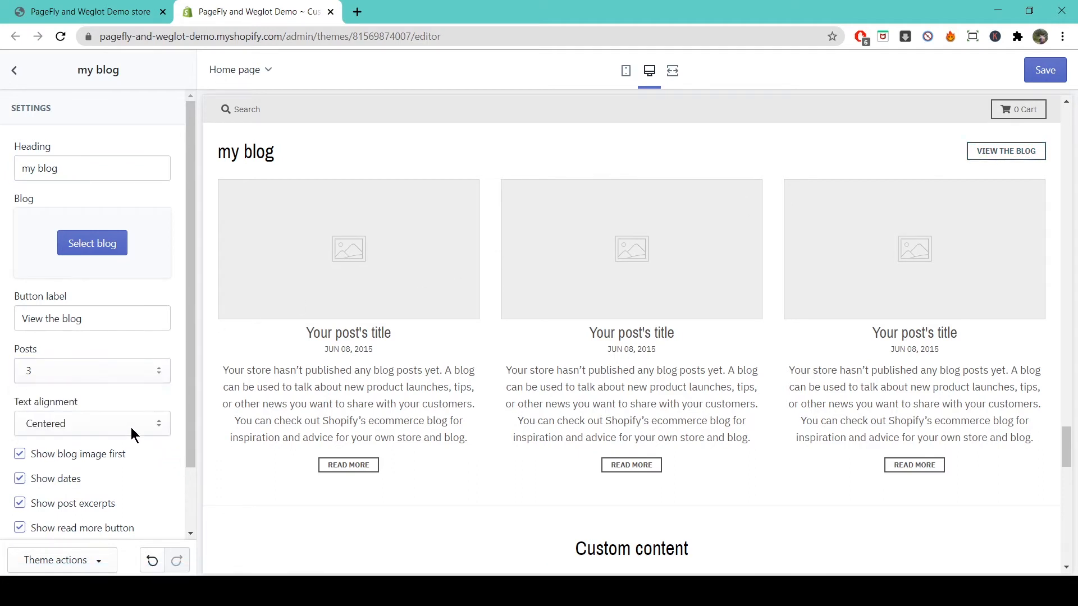
{"action": "left_click", "coordinate": [92, 424]}
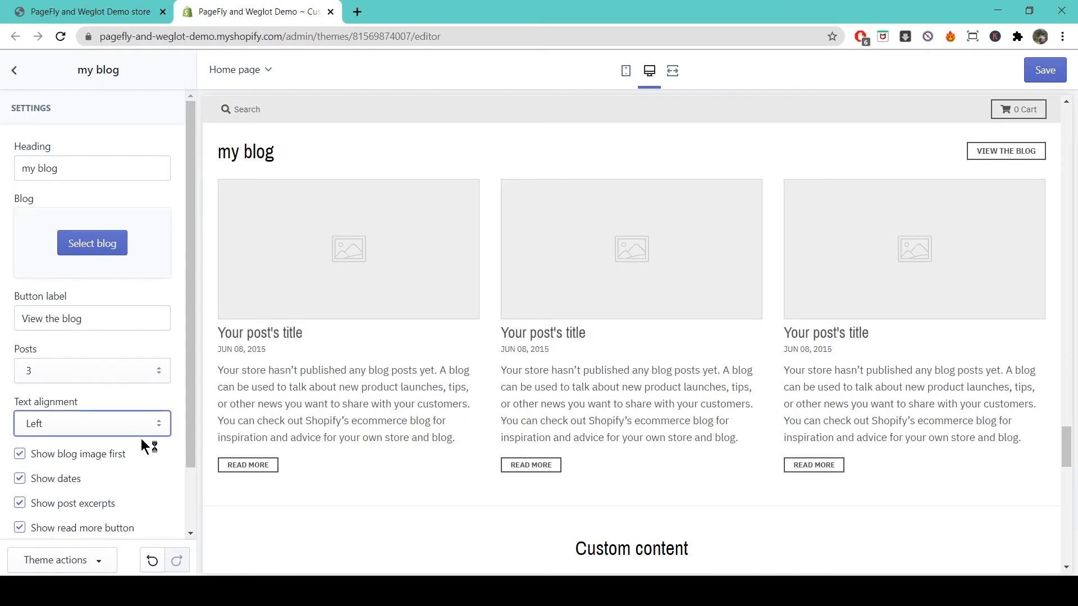
{"action": "scroll", "scroll_direction": "down", "scroll_amount": 3}
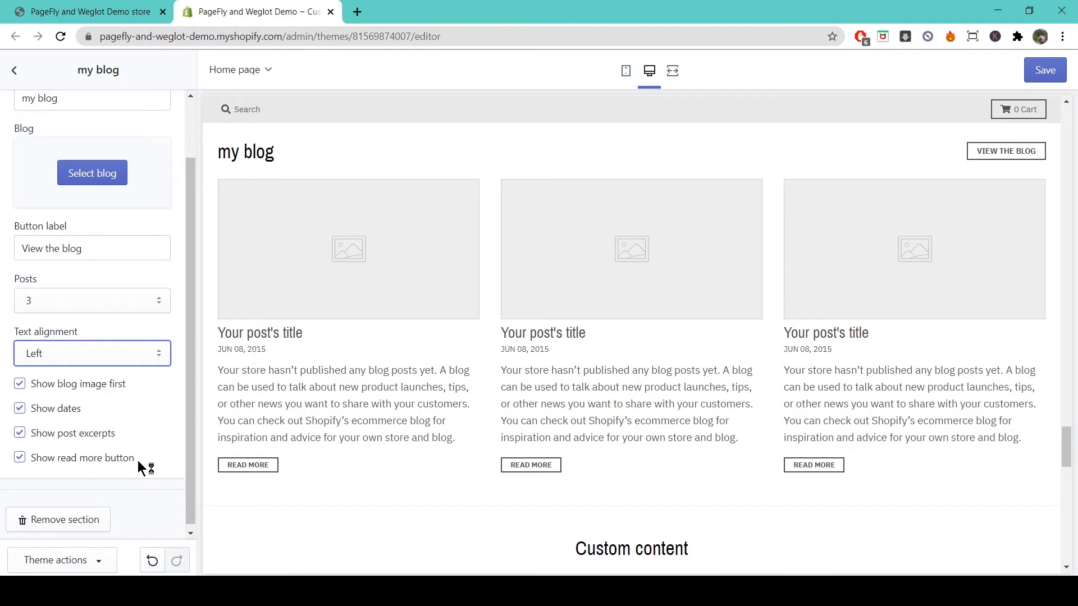
{"action": "left_click", "coordinate": [16, 70]}
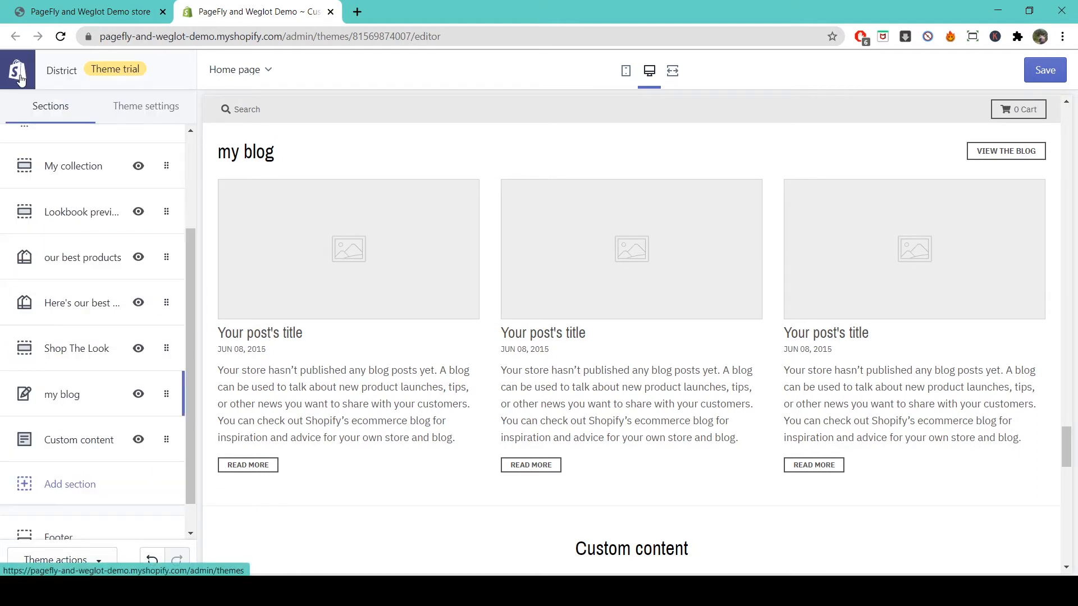
- Give the Custom content section the heading 'about us'
{"action": "left_click", "coordinate": [78, 440]}
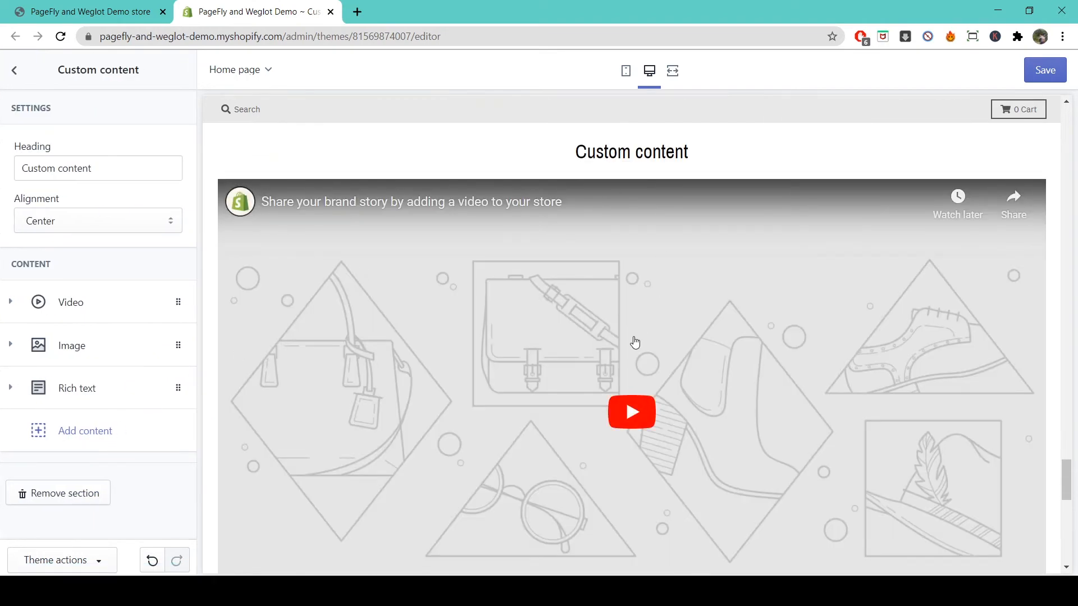
{"action": "left_click", "coordinate": [98, 168]}
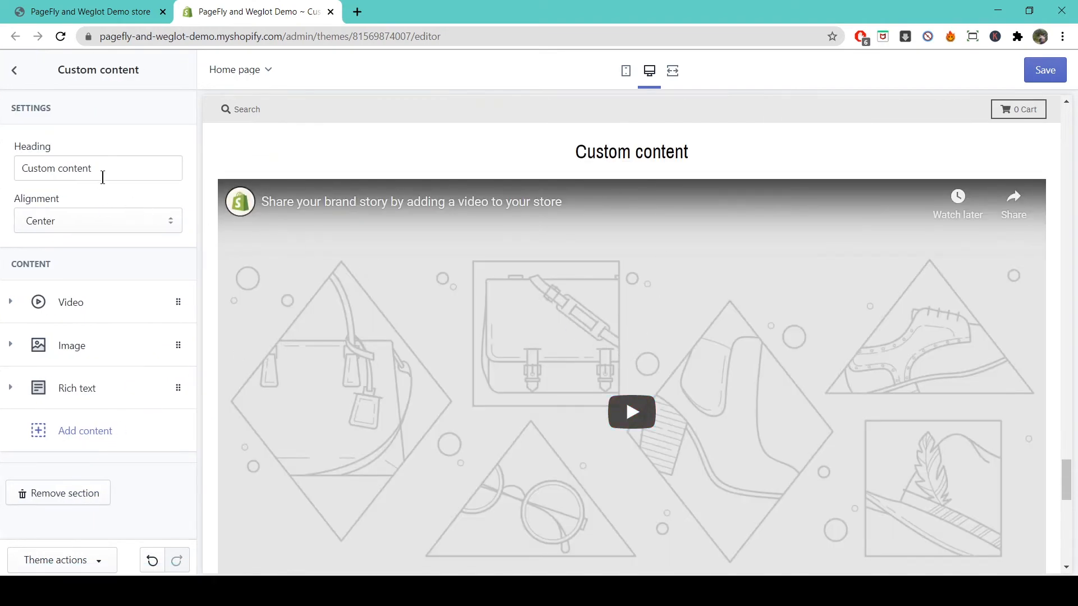
{"action": "type", "text": "ab"}
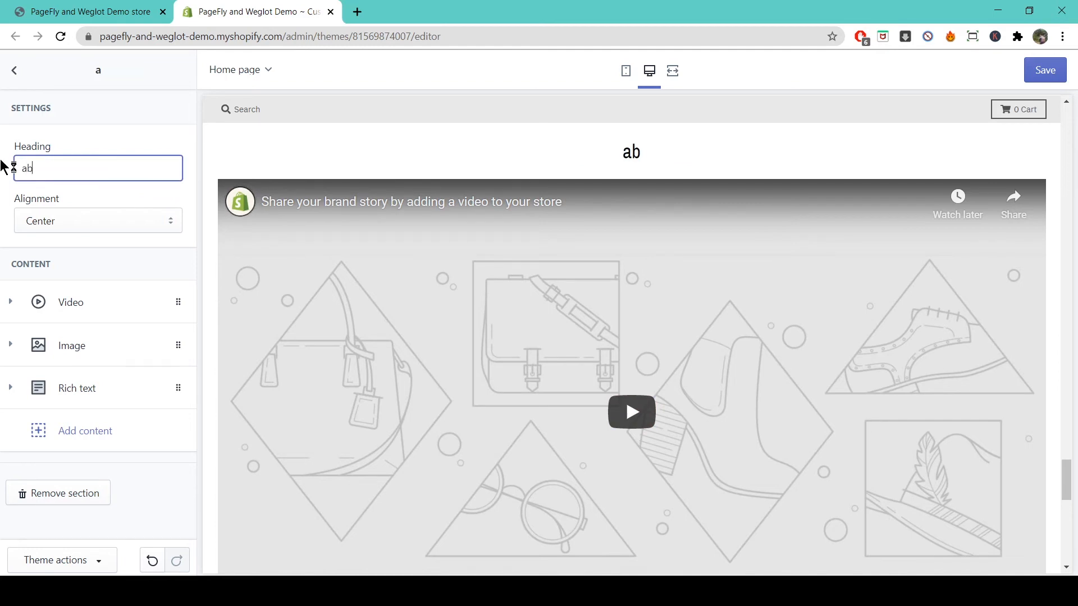
{"action": "type", "text": "about us"}
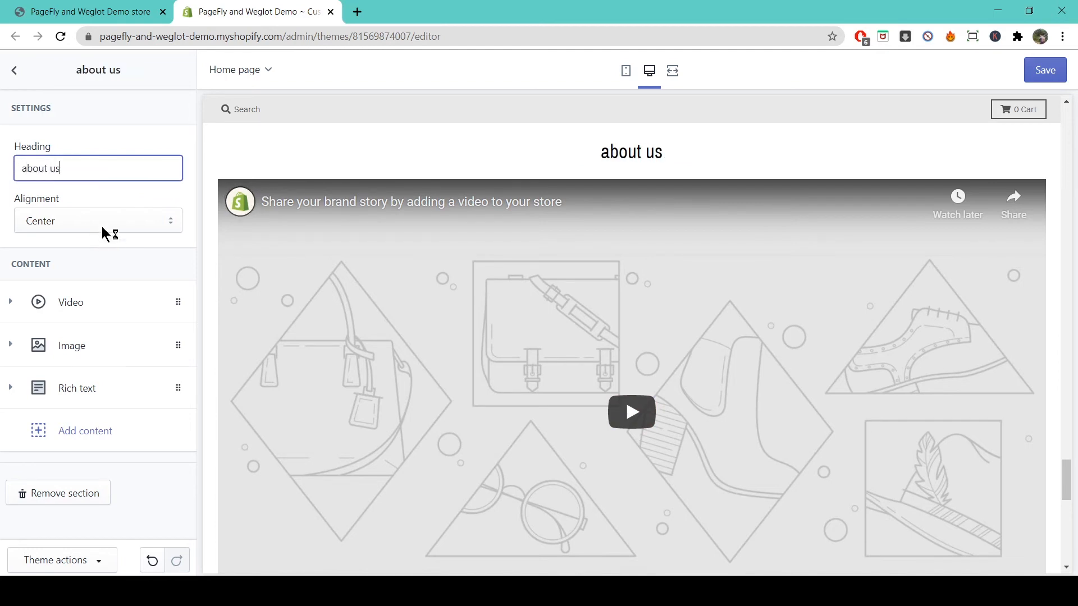
- Set the section's alignment to Left and review the Video block before returning to Sections
{"action": "left_click", "coordinate": [98, 220]}
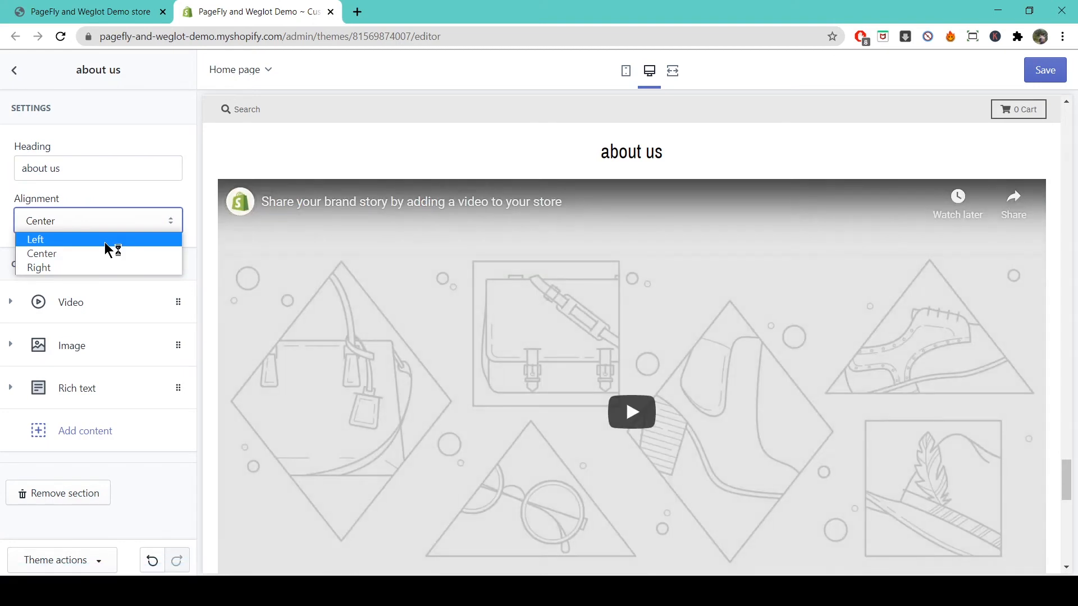
{"action": "left_click", "coordinate": [35, 239]}
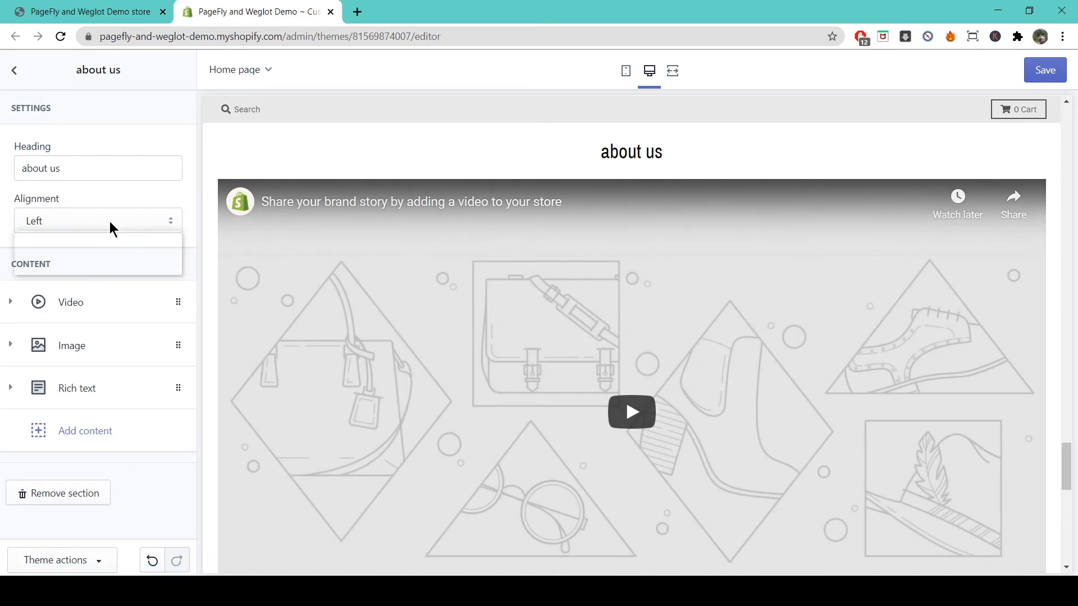
{"action": "left_click", "coordinate": [99, 220]}
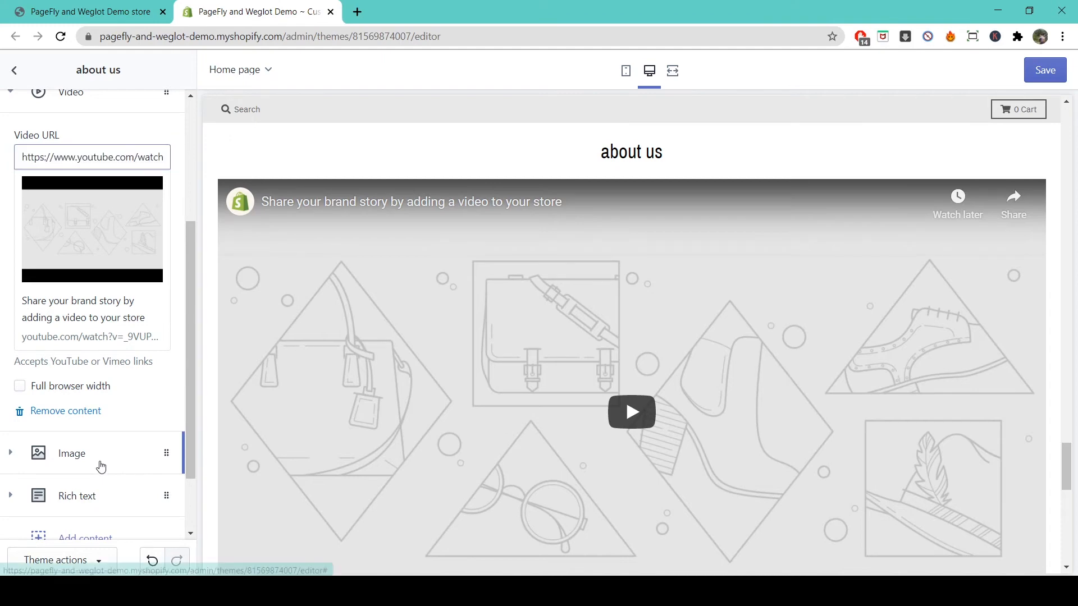
{"action": "left_click", "coordinate": [72, 454]}
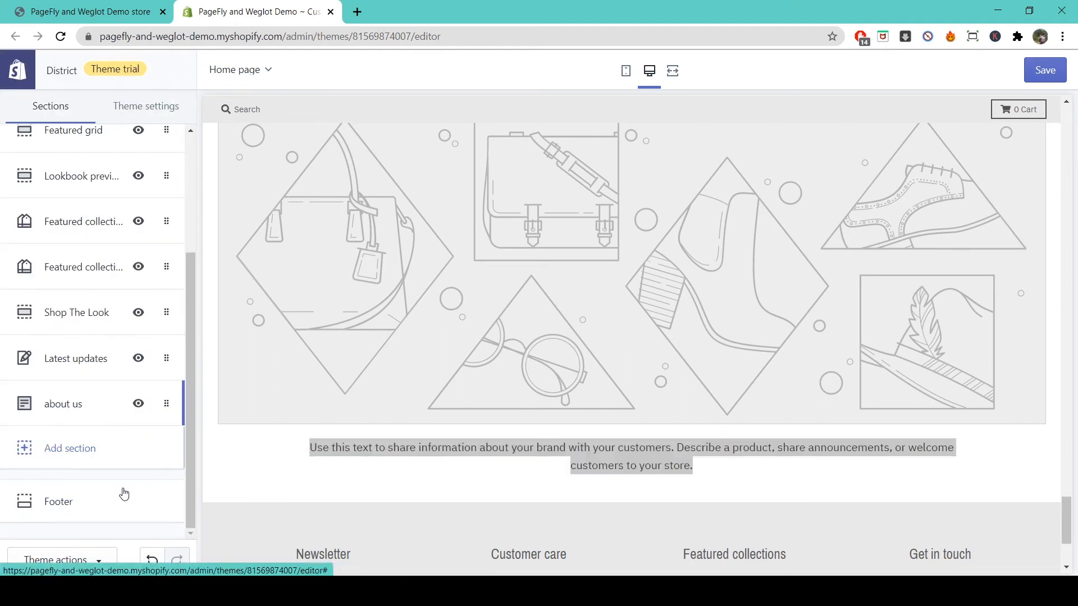
- Review the Footer's Get in touch block without changes and return to the Sections list
{"action": "left_click", "coordinate": [59, 501]}
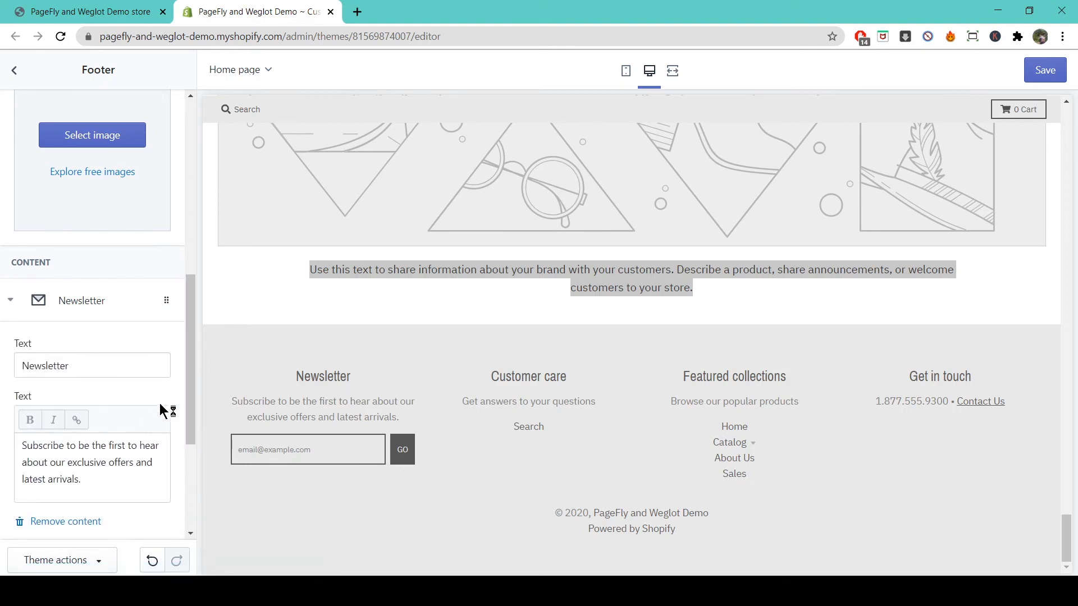
{"action": "scroll", "scroll_direction": "down", "scroll_amount": 3}
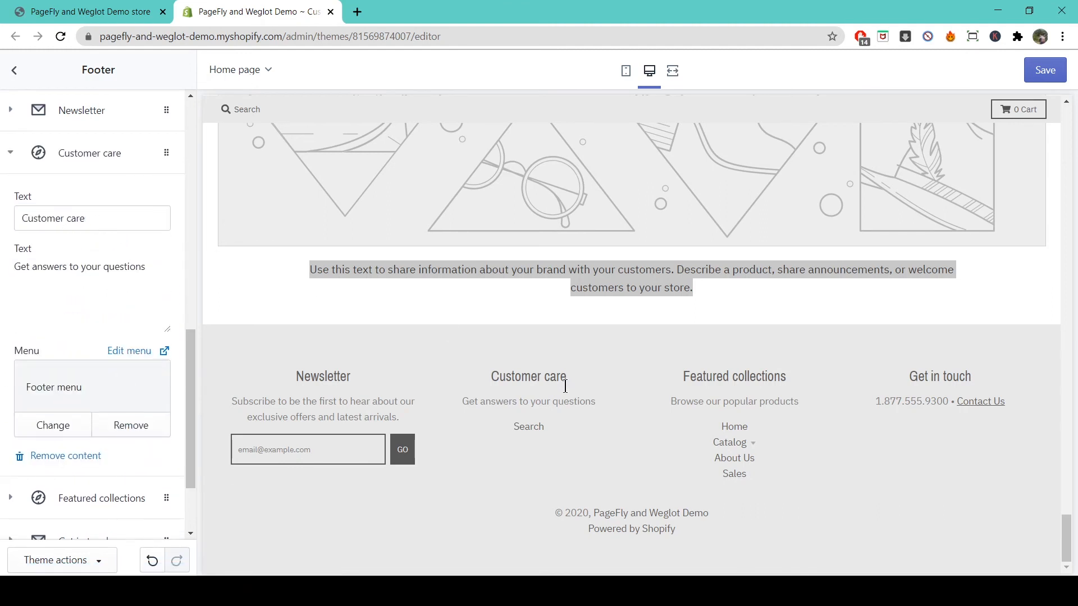
{"action": "scroll", "scroll_direction": "down", "scroll_amount": 3}
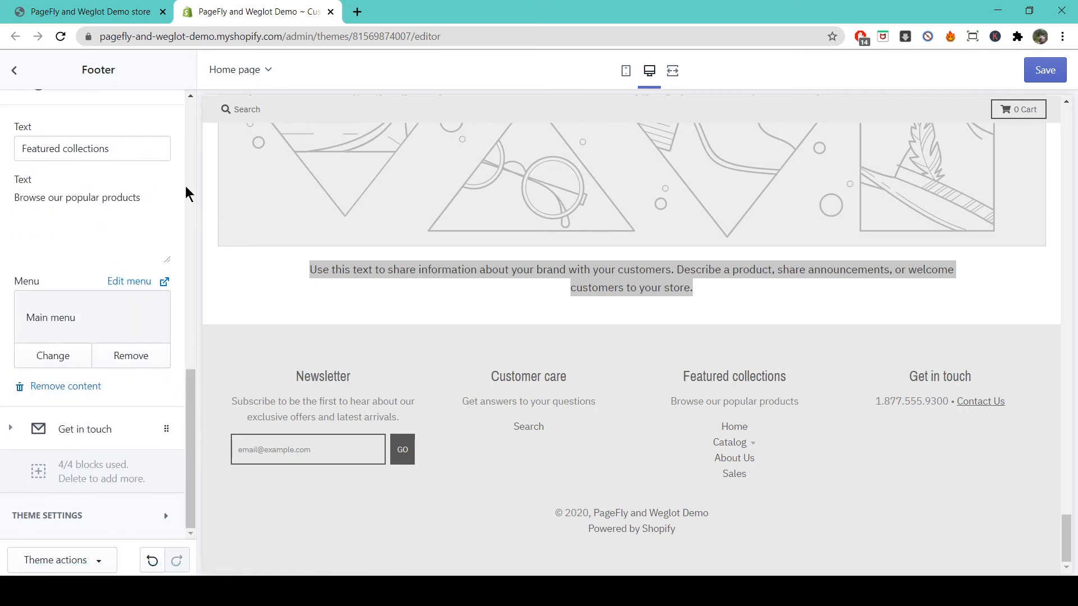
{"action": "left_click", "coordinate": [84, 429]}
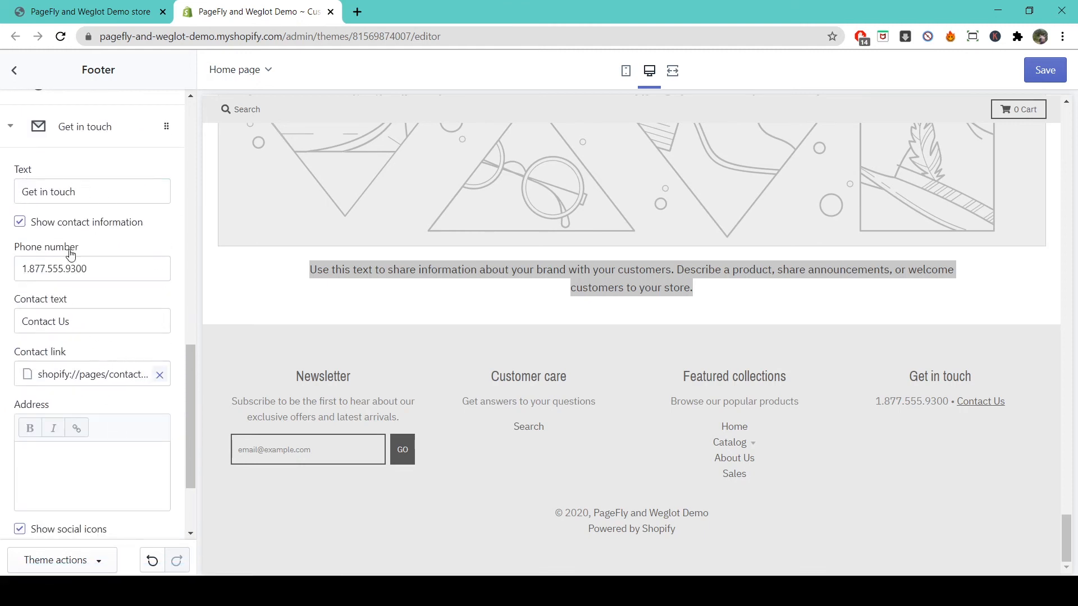
{"action": "mouse_move", "coordinate": [1035, 407]}
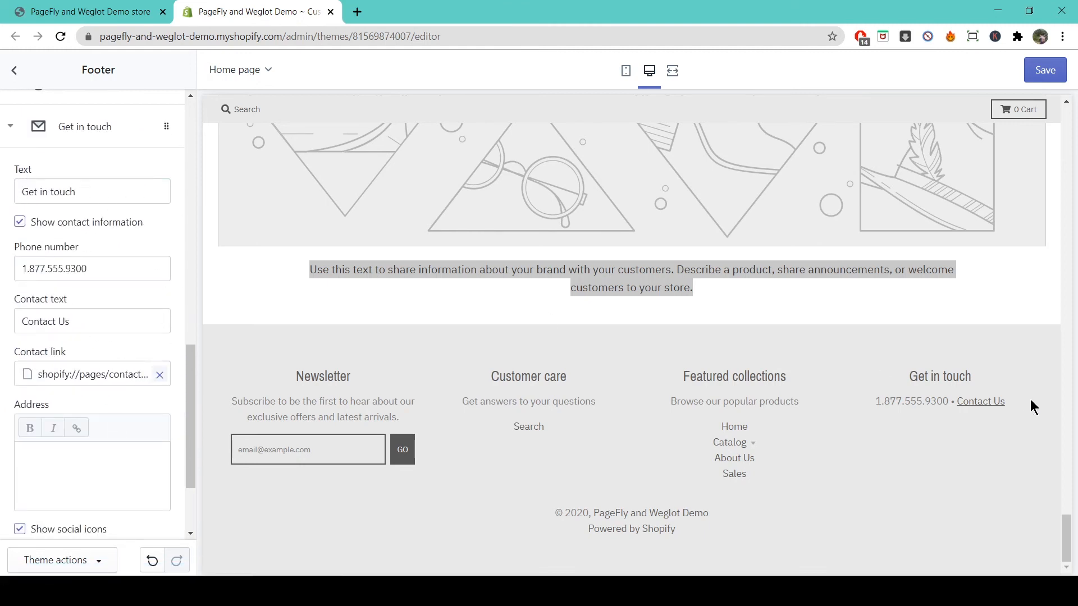
{"action": "mouse_move", "coordinate": [17, 69]}
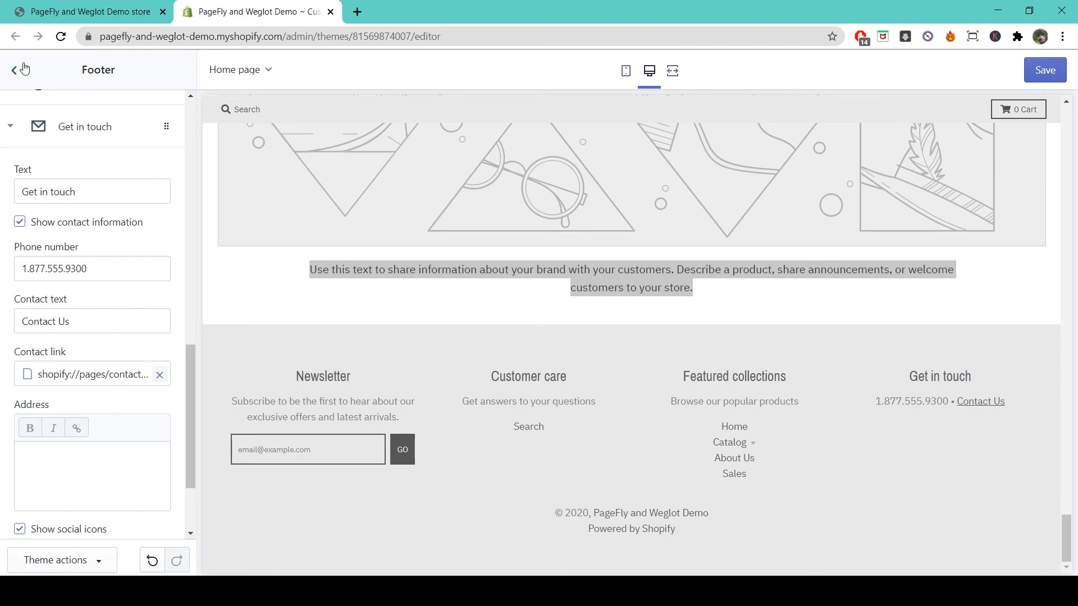
{"action": "left_click", "coordinate": [12, 70]}
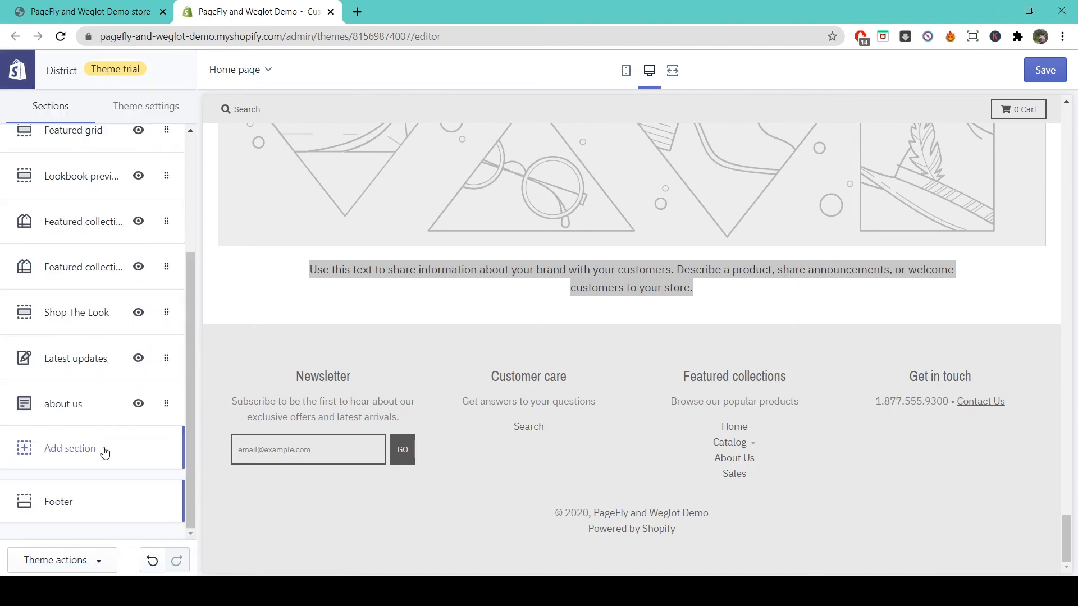
- Add a Map section from Store information, titled Our store, above the footer
{"action": "left_click", "coordinate": [69, 449]}
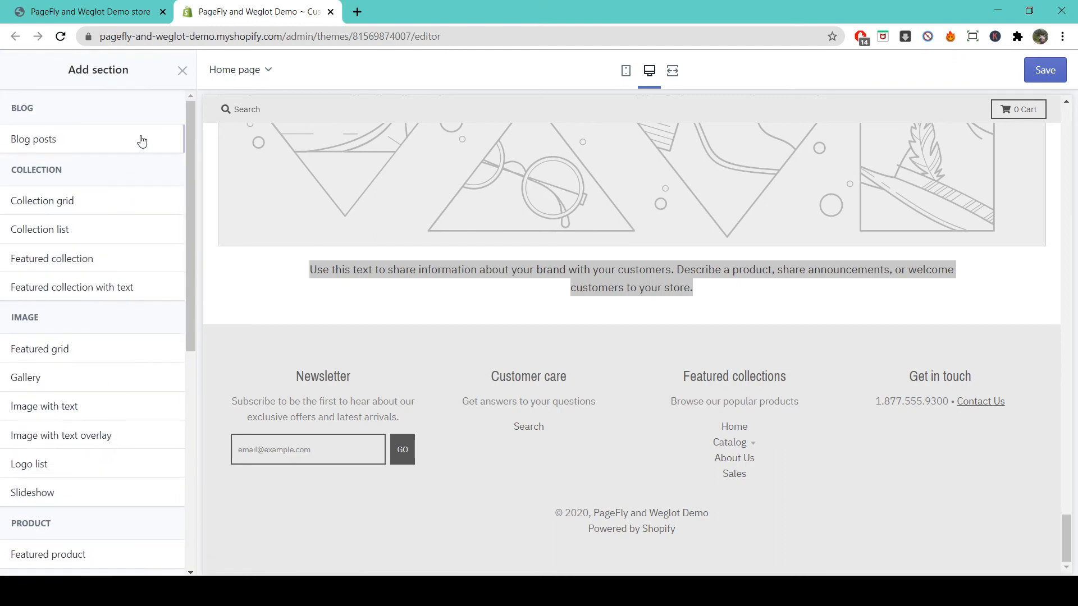
{"action": "scroll", "scroll_direction": "down", "scroll_amount": 3}
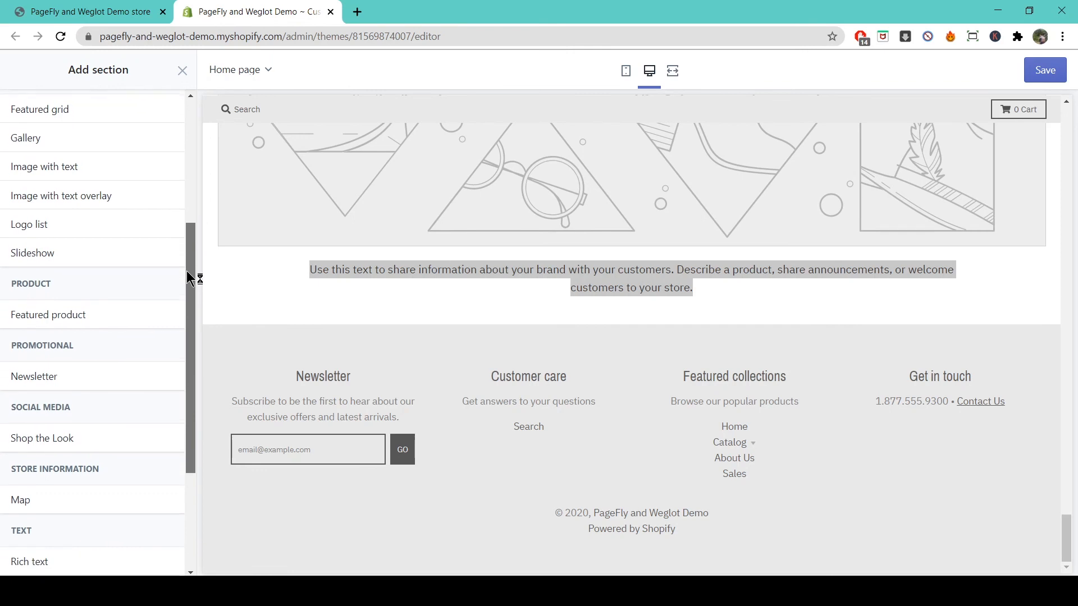
{"action": "scroll", "scroll_direction": "down", "scroll_amount": 3}
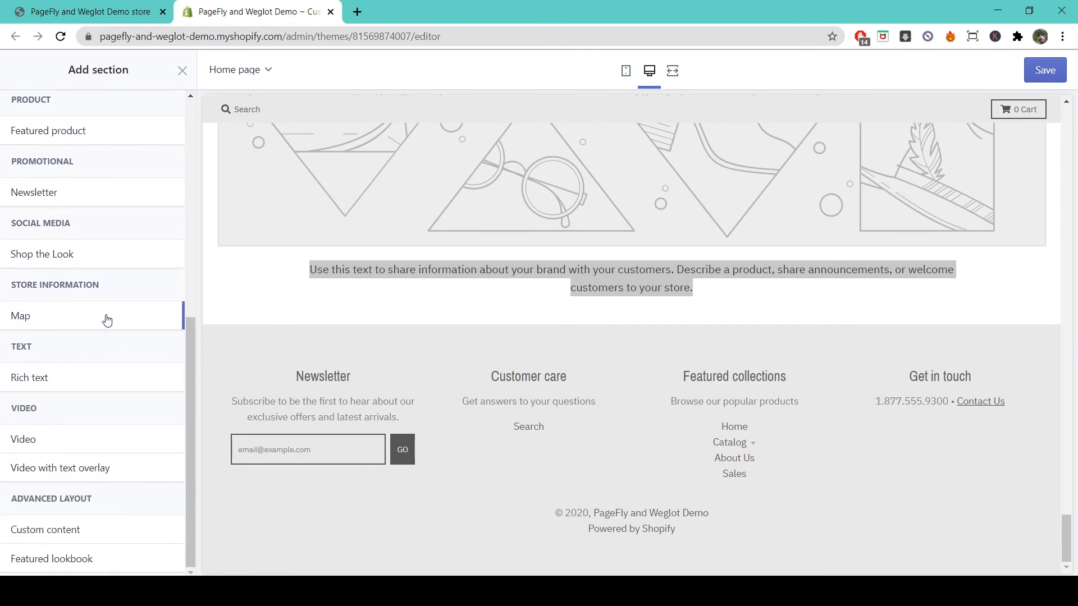
{"action": "left_click", "coordinate": [21, 317]}
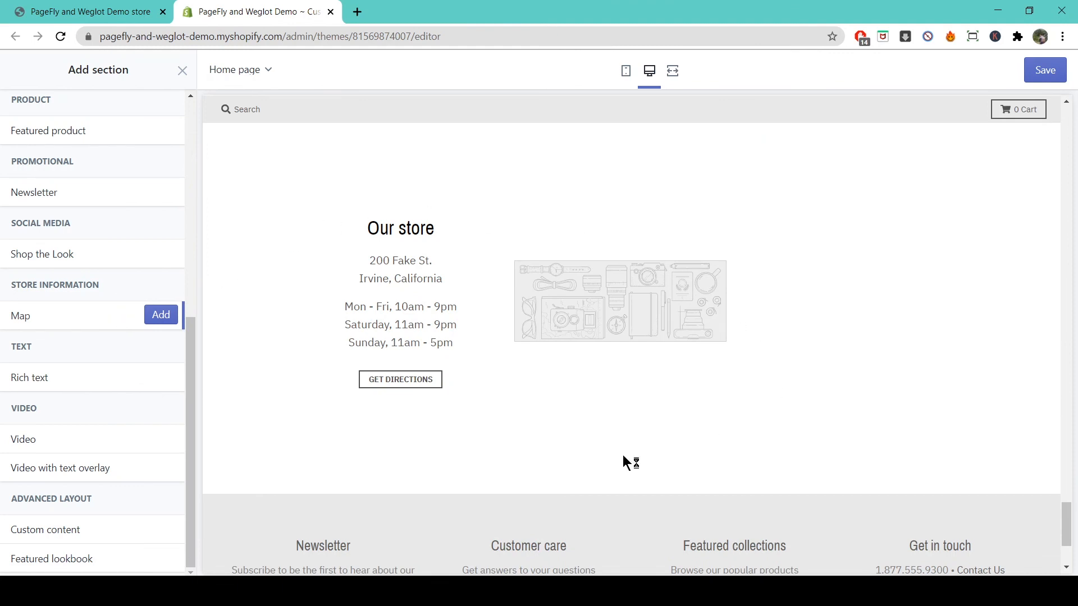
{"action": "mouse_move", "coordinate": [624, 197]}
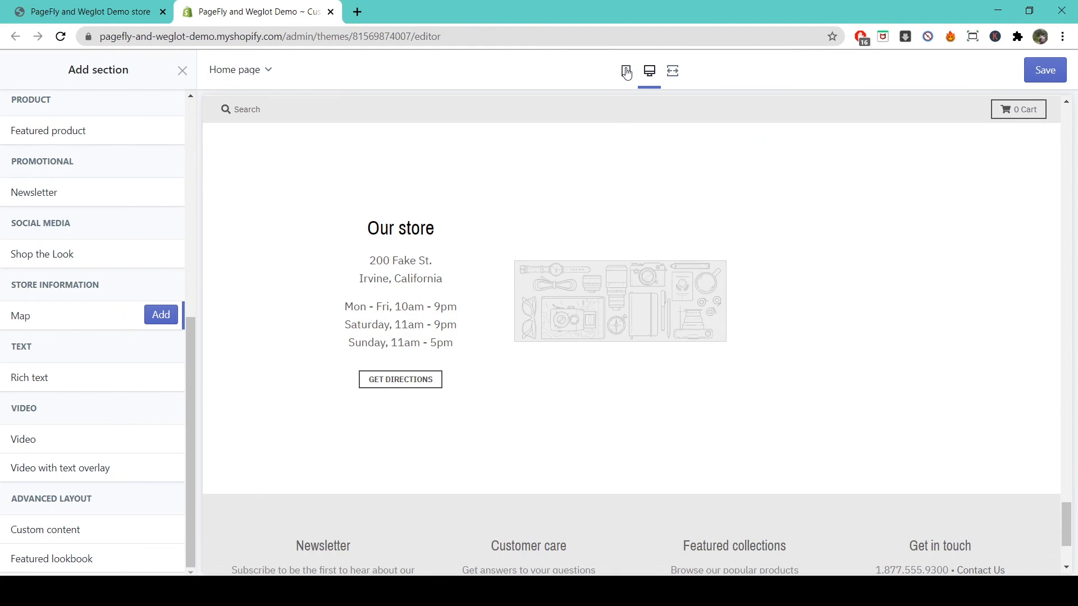
- Preview the home page at mobile width with map and footer stacked, then return to Sections
{"action": "left_click", "coordinate": [626, 71]}
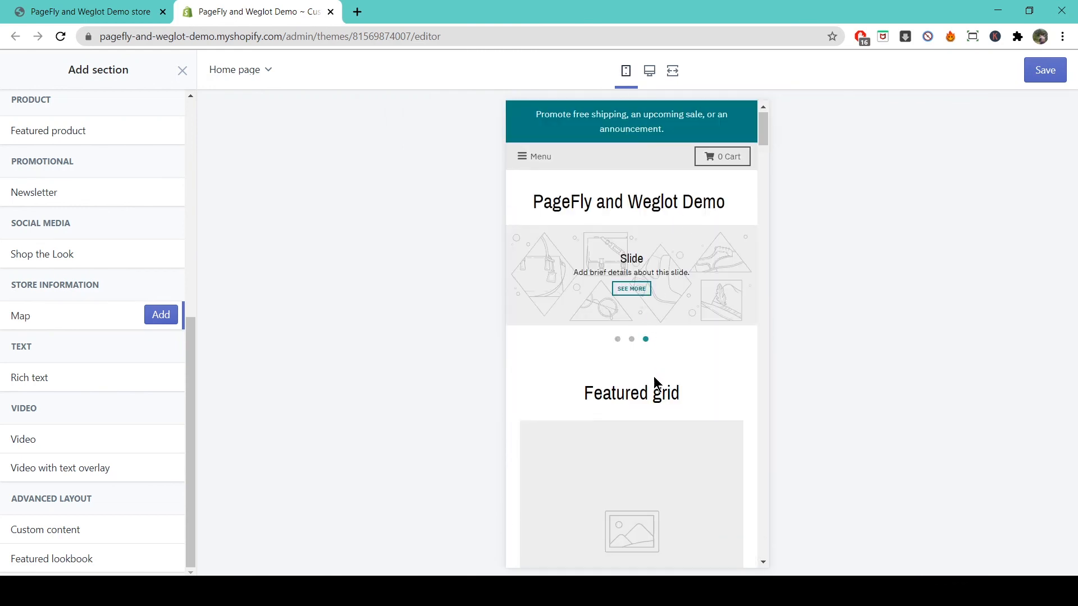
{"action": "scroll", "scroll_direction": "down", "scroll_amount": 3}
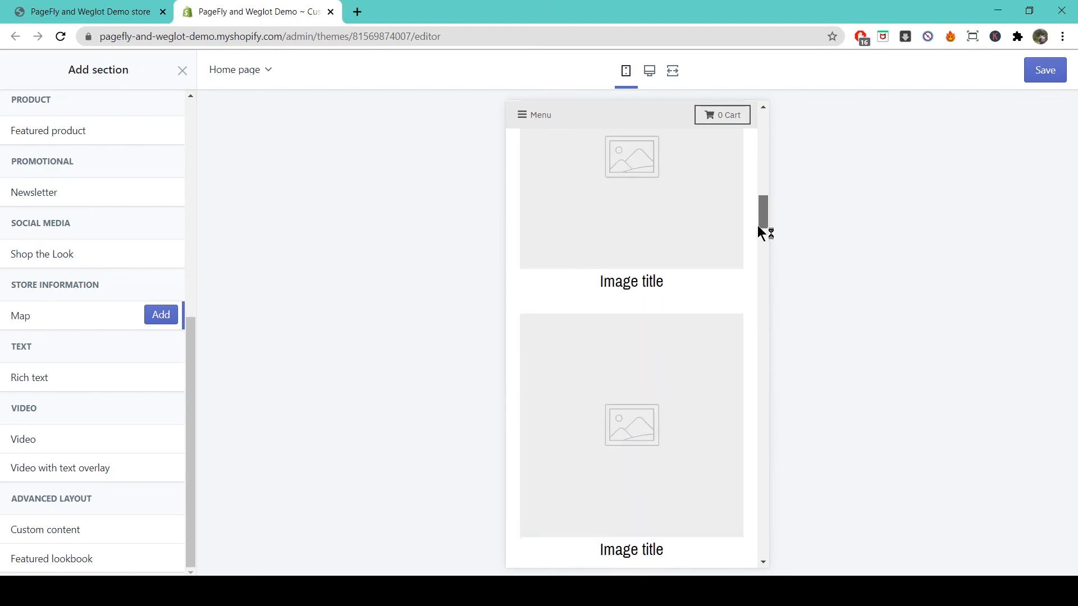
{"action": "scroll", "scroll_direction": "down", "scroll_amount": 3}
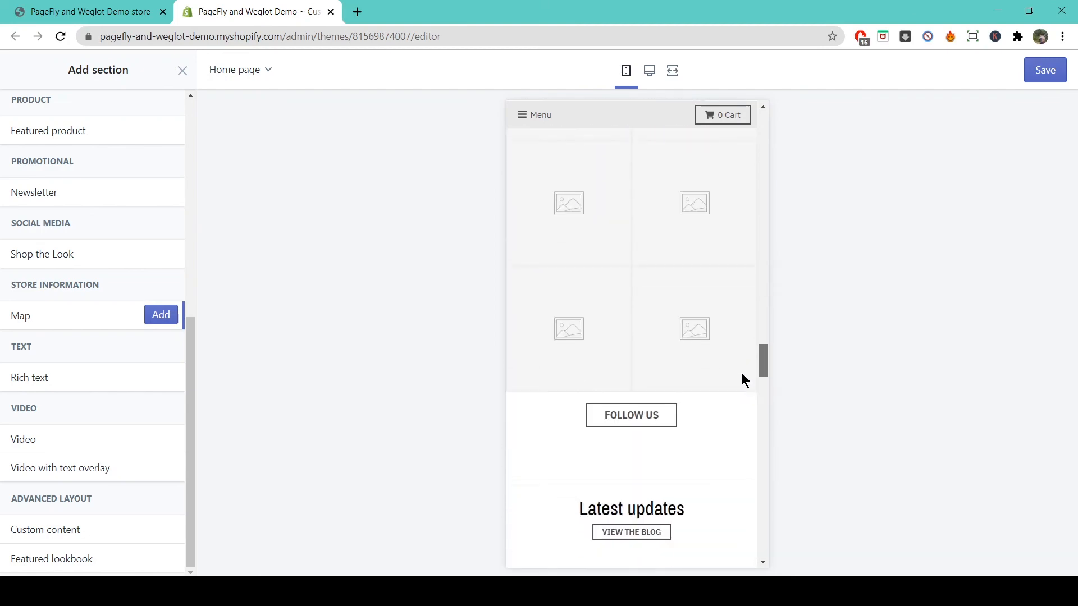
{"action": "scroll", "scroll_direction": "down", "scroll_amount": 3}
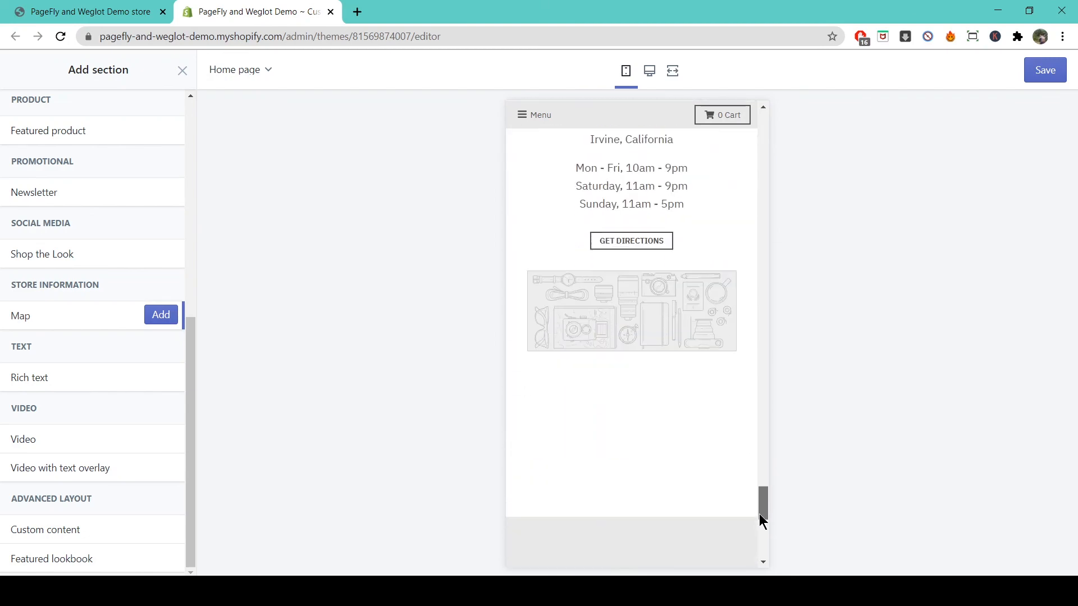
{"action": "scroll", "scroll_direction": "down", "scroll_amount": 3}
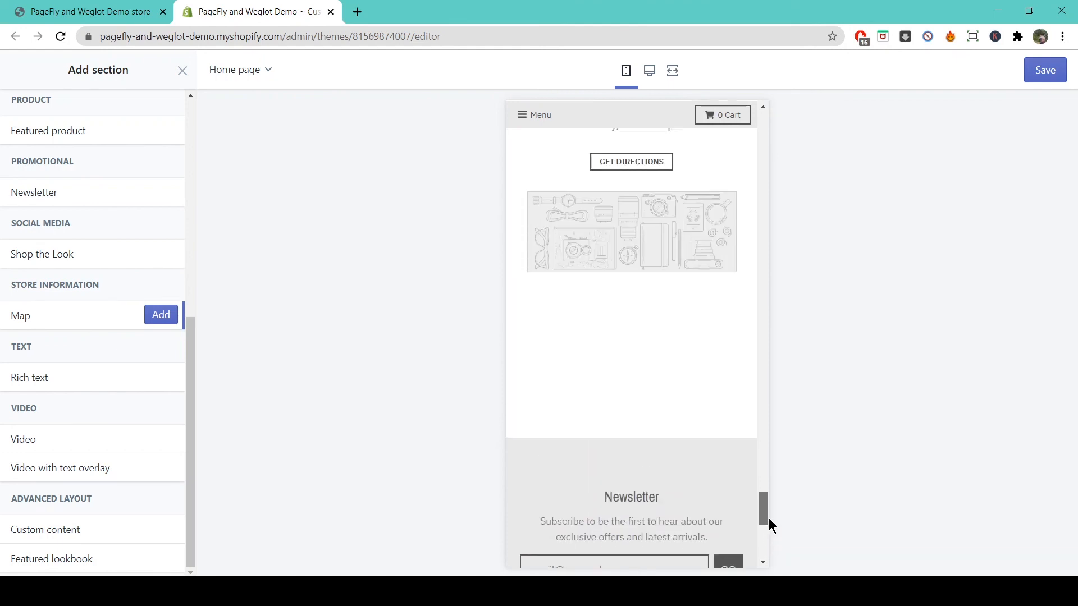
{"action": "scroll", "scroll_direction": "up", "scroll_amount": 3}
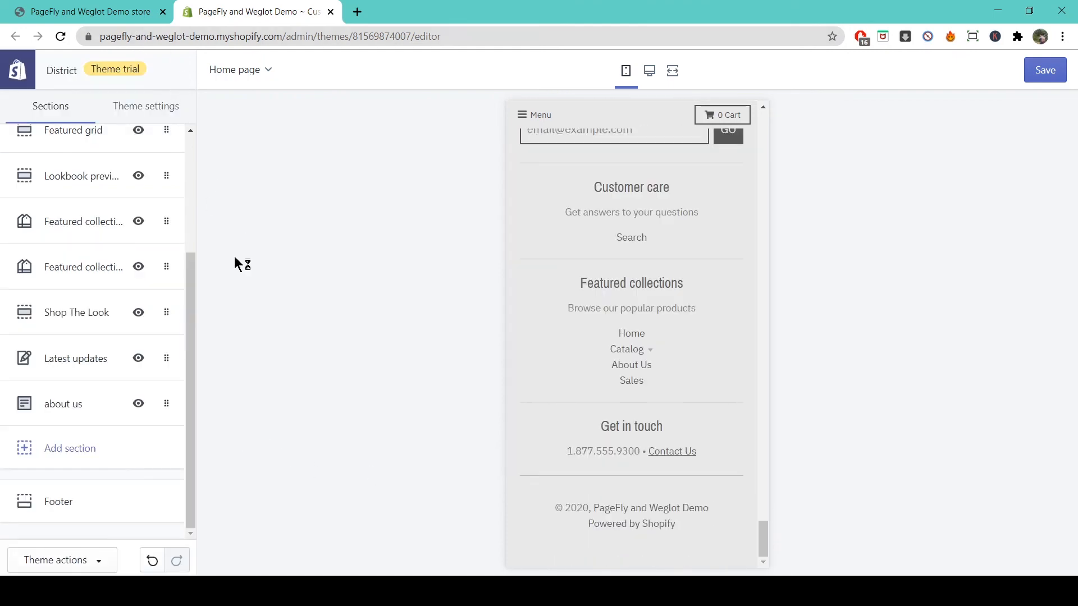
{"action": "left_click", "coordinate": [62, 560]}
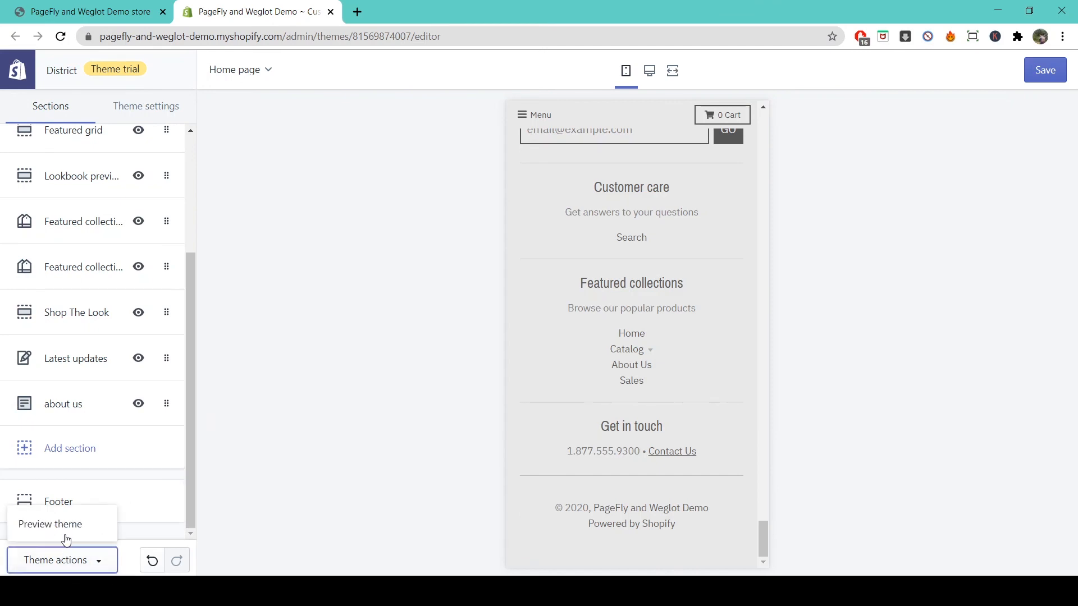
- Preview the District theme storefront in a new tab and bring up the page's context menu
{"action": "left_click", "coordinate": [49, 524]}
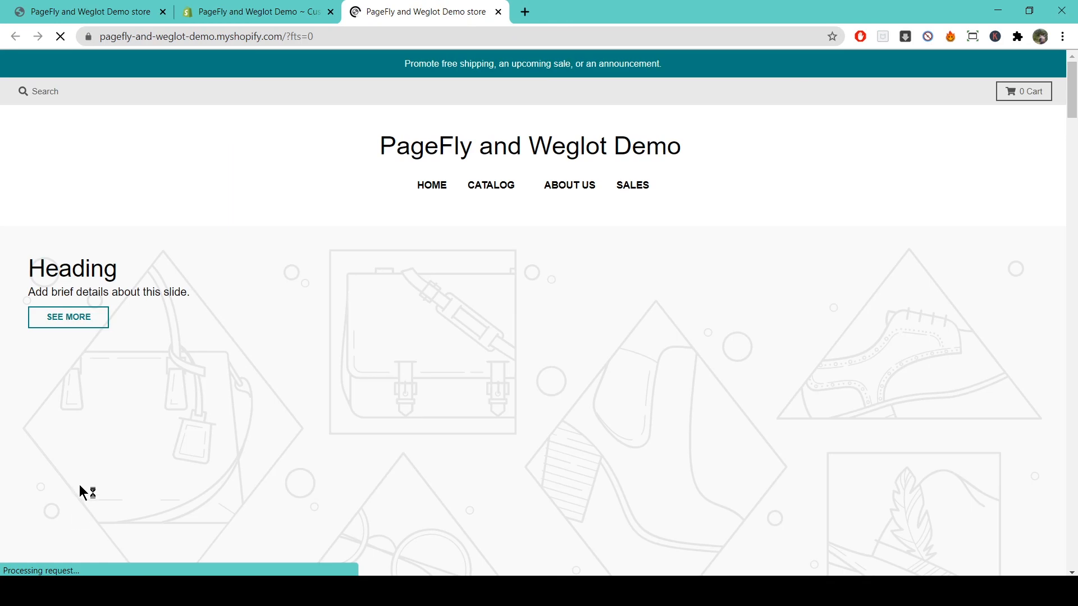
{"action": "scroll", "scroll_direction": "down", "scroll_amount": 3}
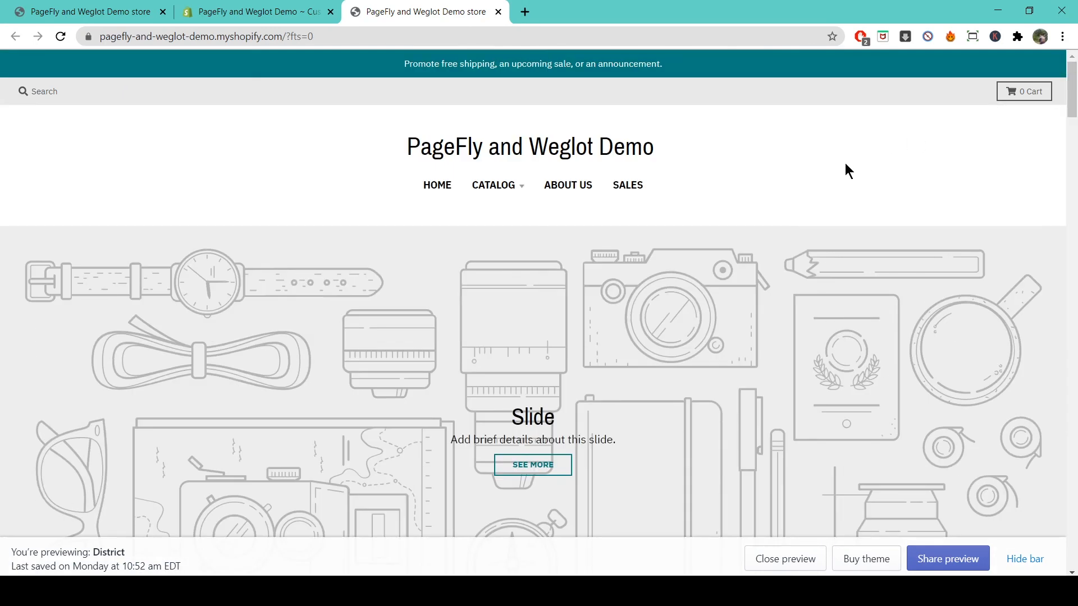
{"action": "right_click", "coordinate": [849, 171]}
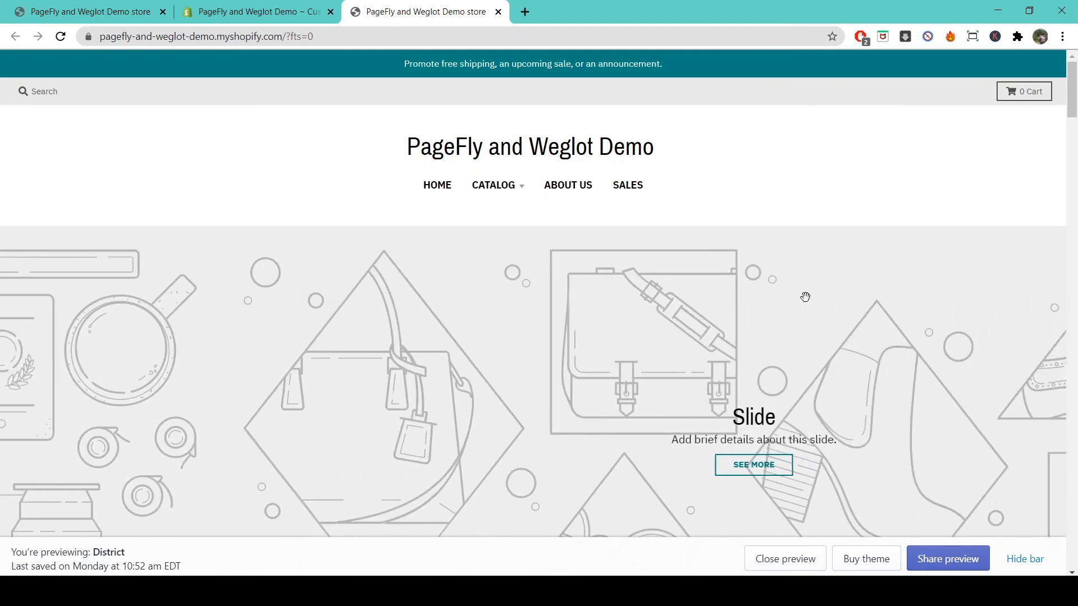
- Show the storefront in DevTools' 400 × 667 responsive mobile view beside the inspector
{"action": "key", "text": "F12"}
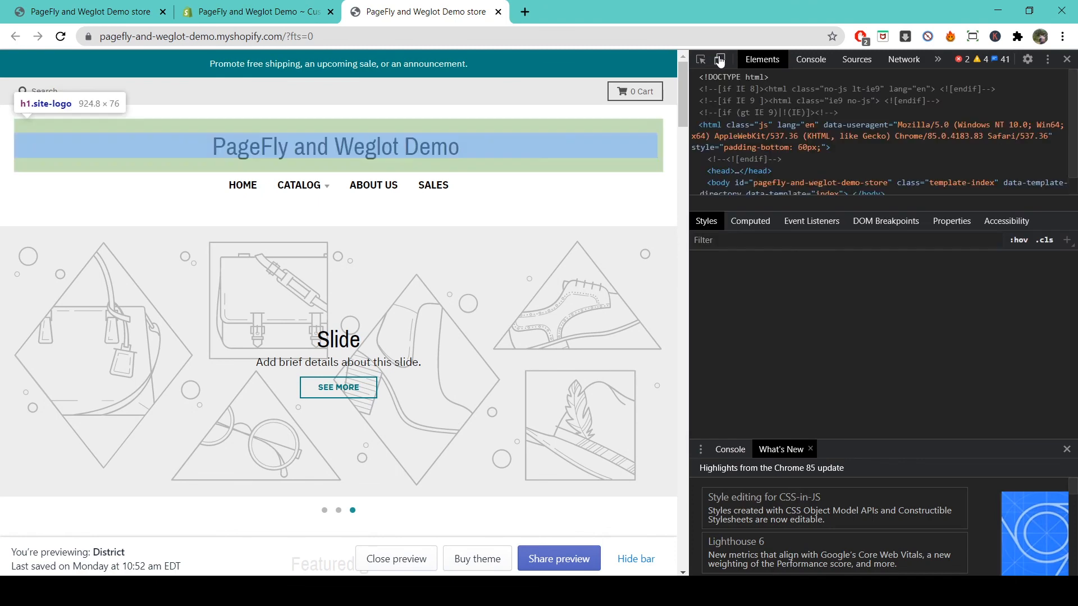
{"action": "left_click", "coordinate": [718, 60]}
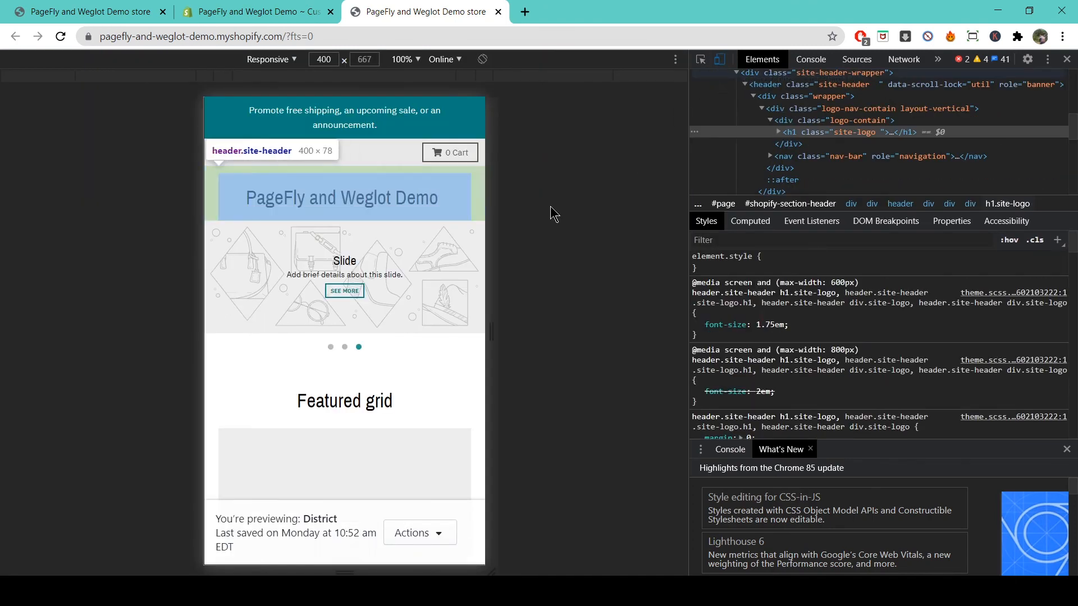